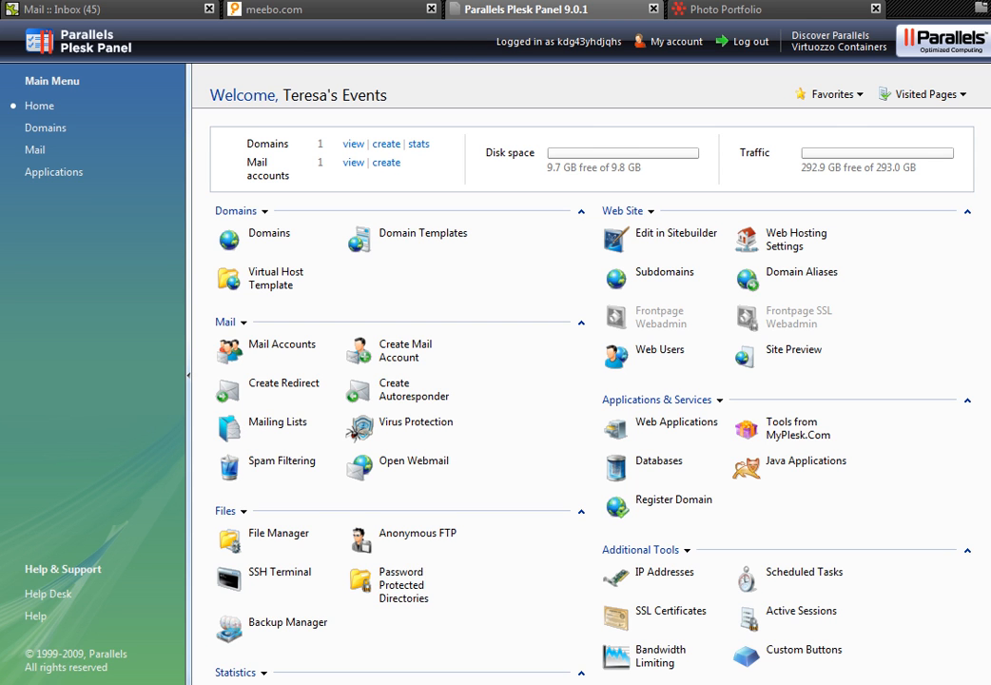
mouse_move(293, 284)
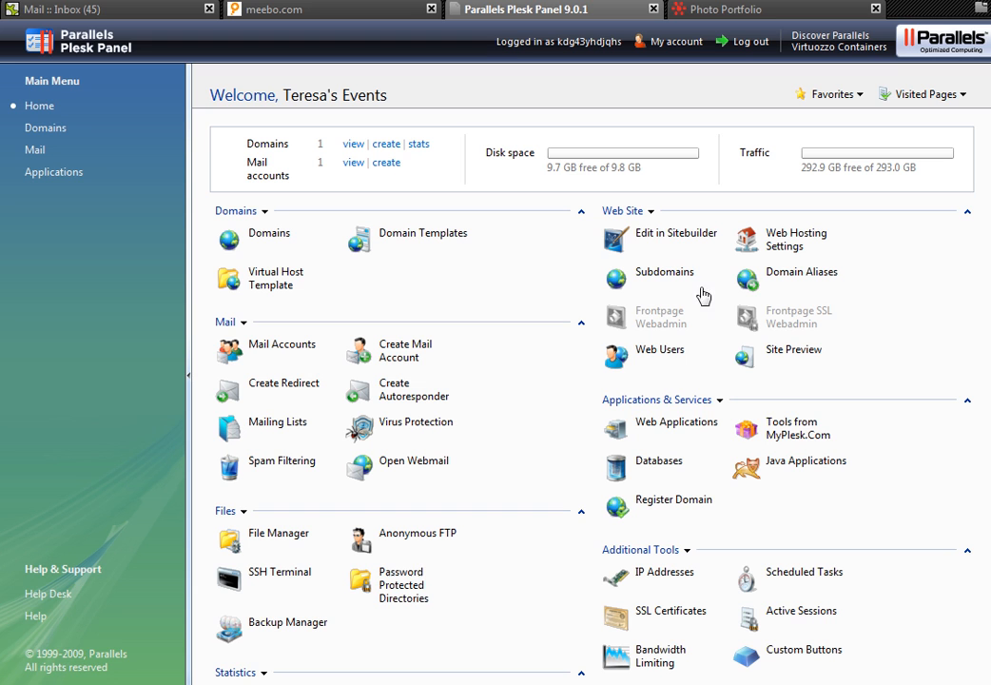
mouse_move(900, 296)
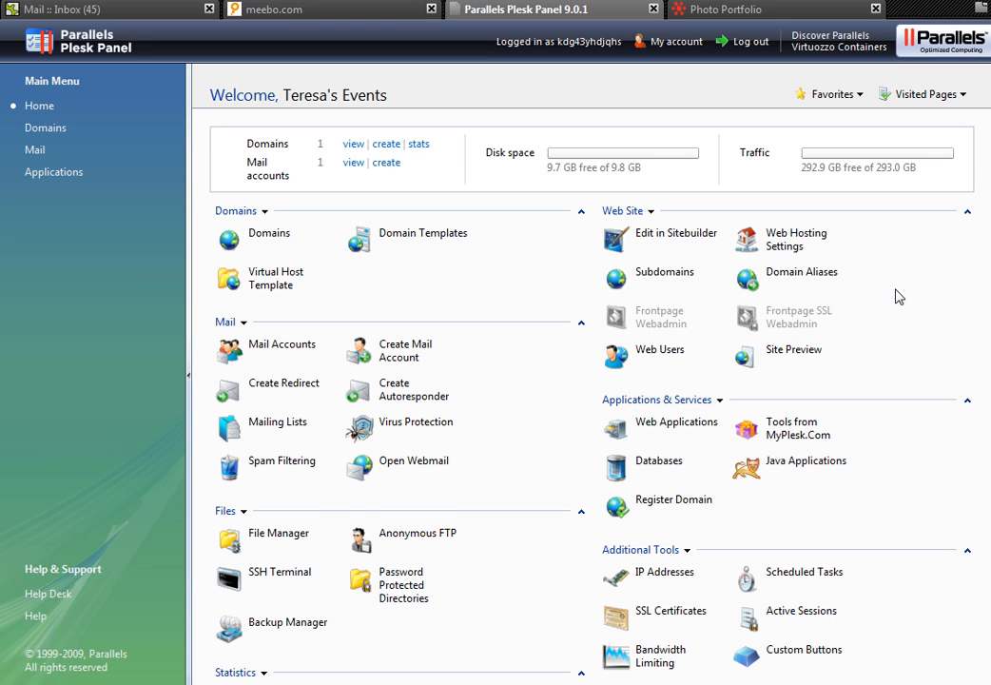
mouse_move(437, 293)
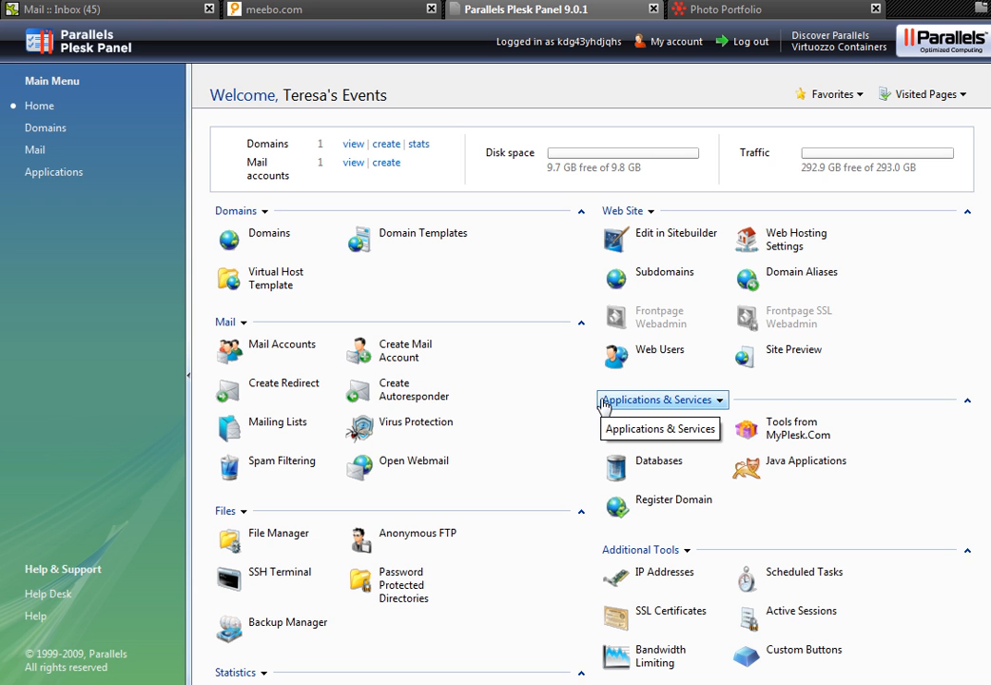
- Bring up the list of hosted domains from the Domains section
click(659, 400)
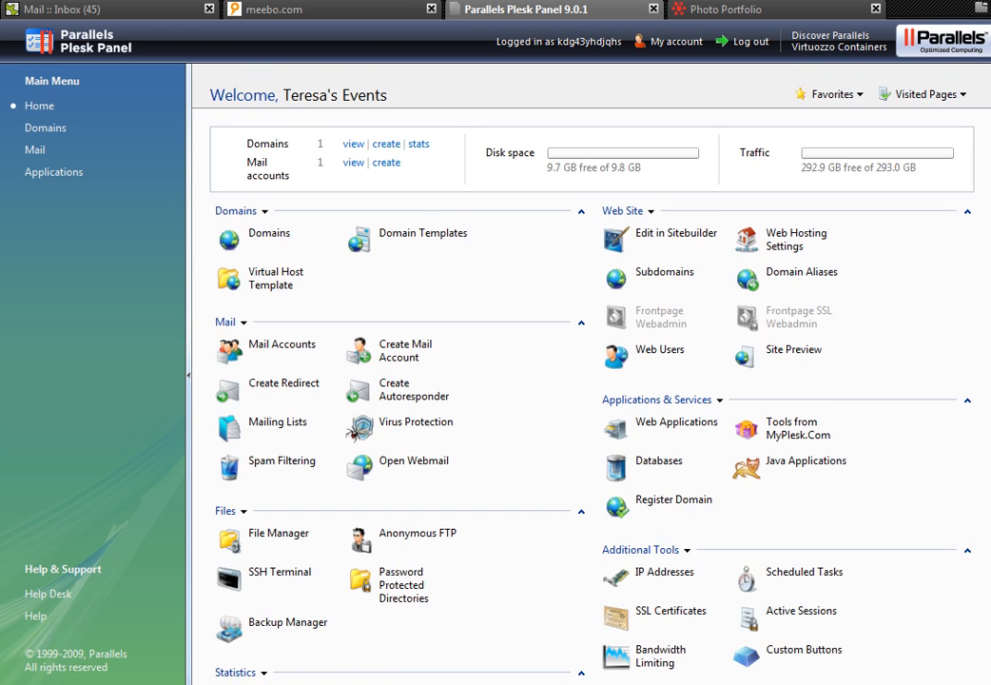
mouse_move(506, 346)
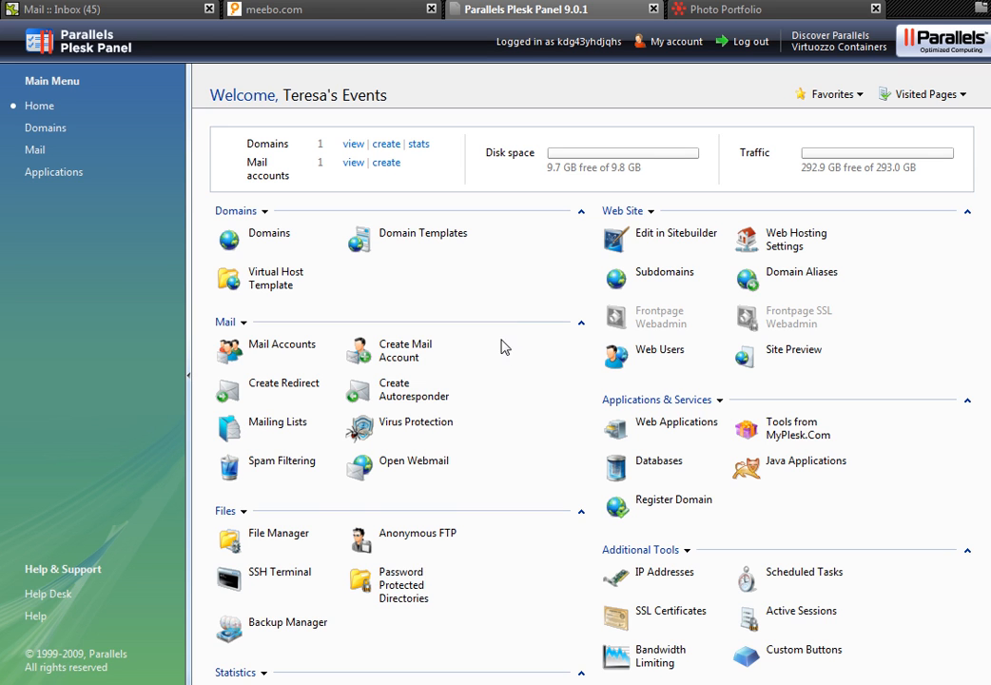
mouse_move(635, 339)
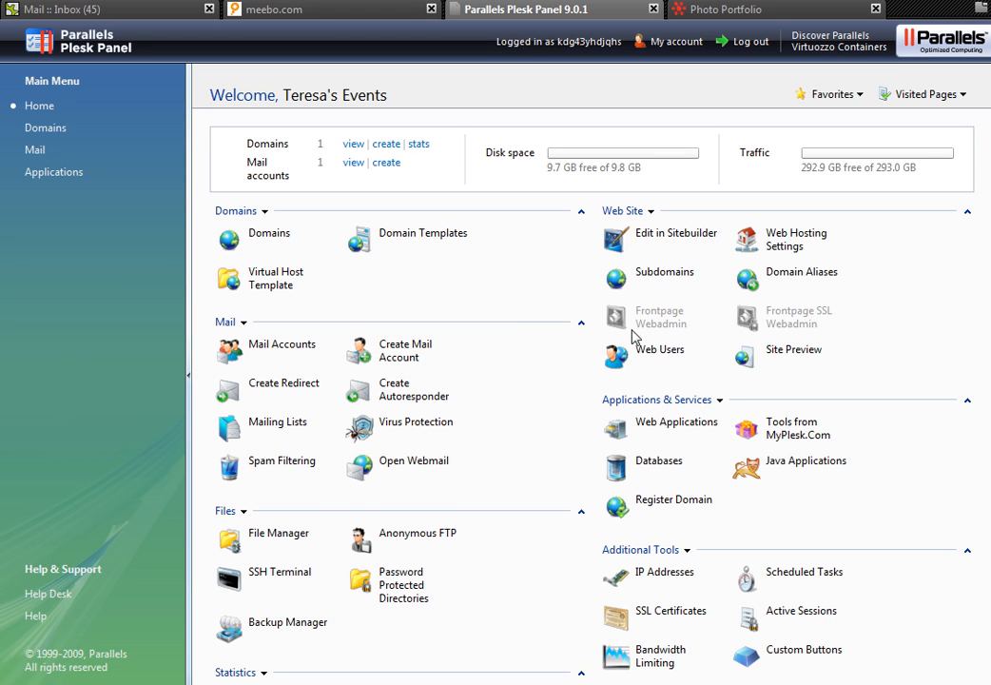
mouse_move(162, 300)
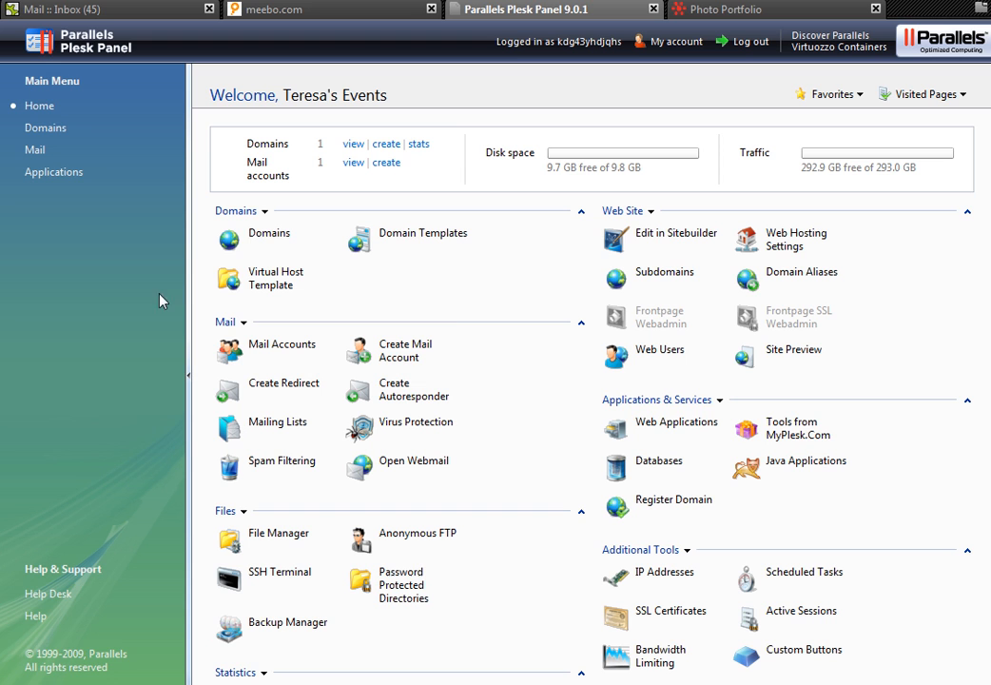
mouse_move(358, 324)
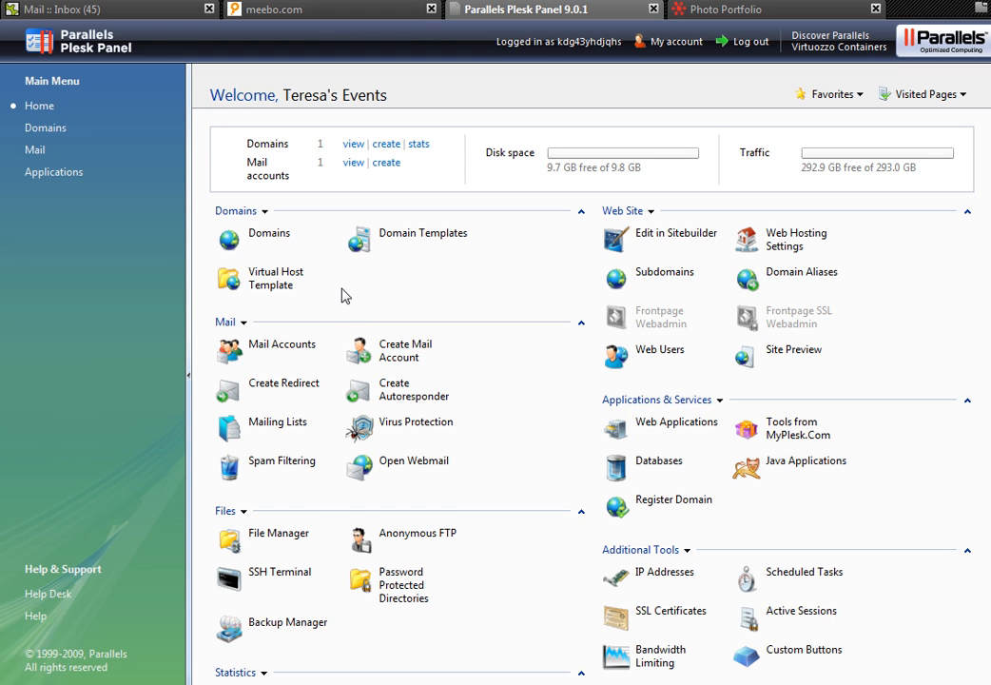
mouse_move(266, 103)
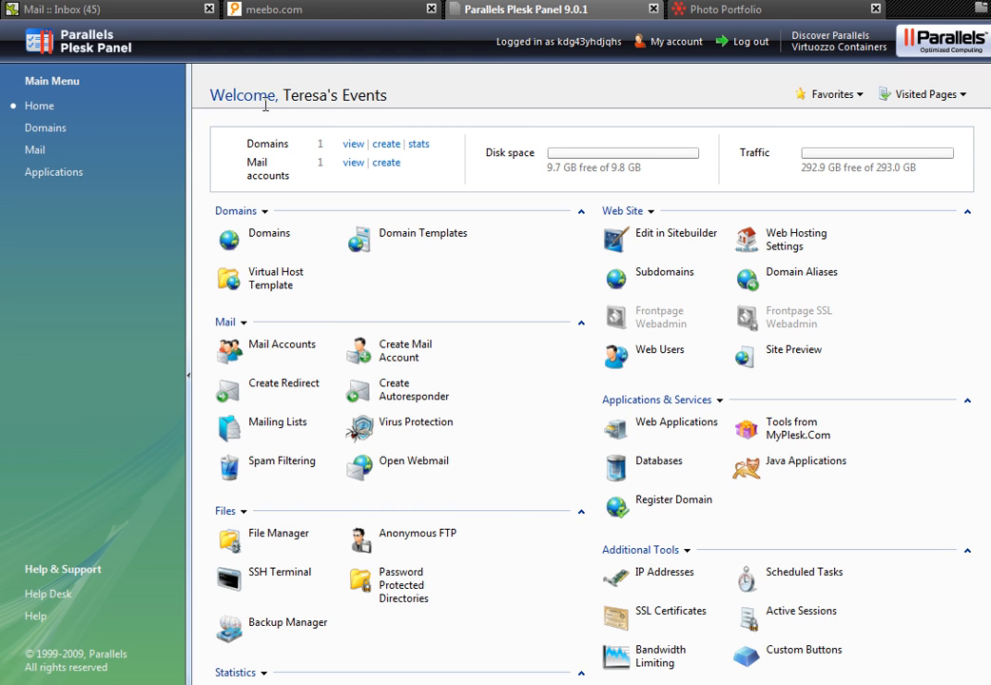
mouse_move(263, 239)
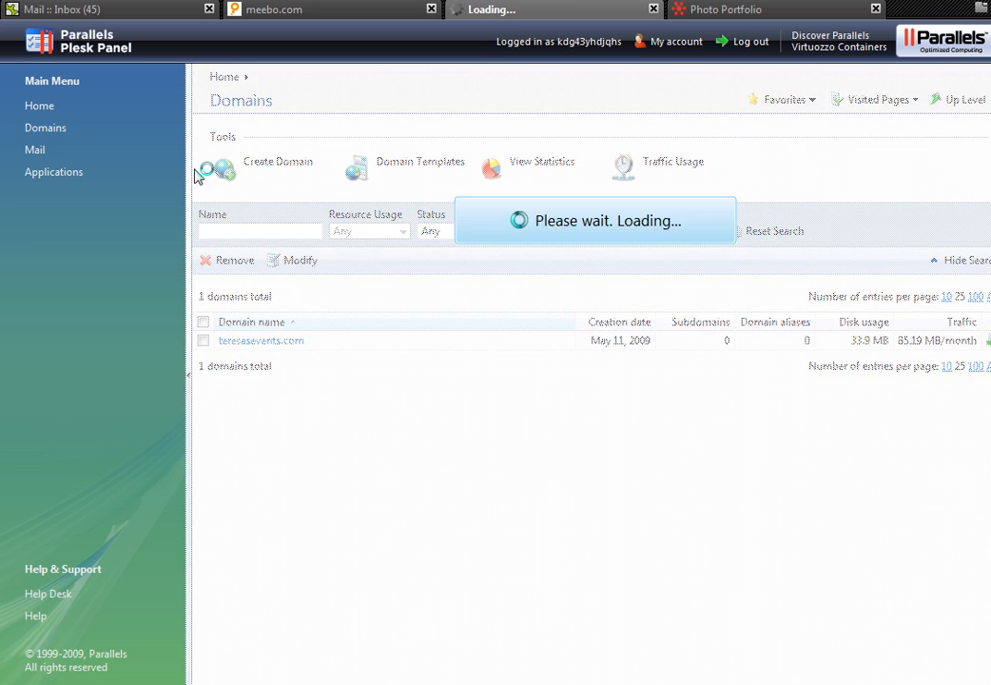
- Return to the Teresa's Events home page overview
click(39, 106)
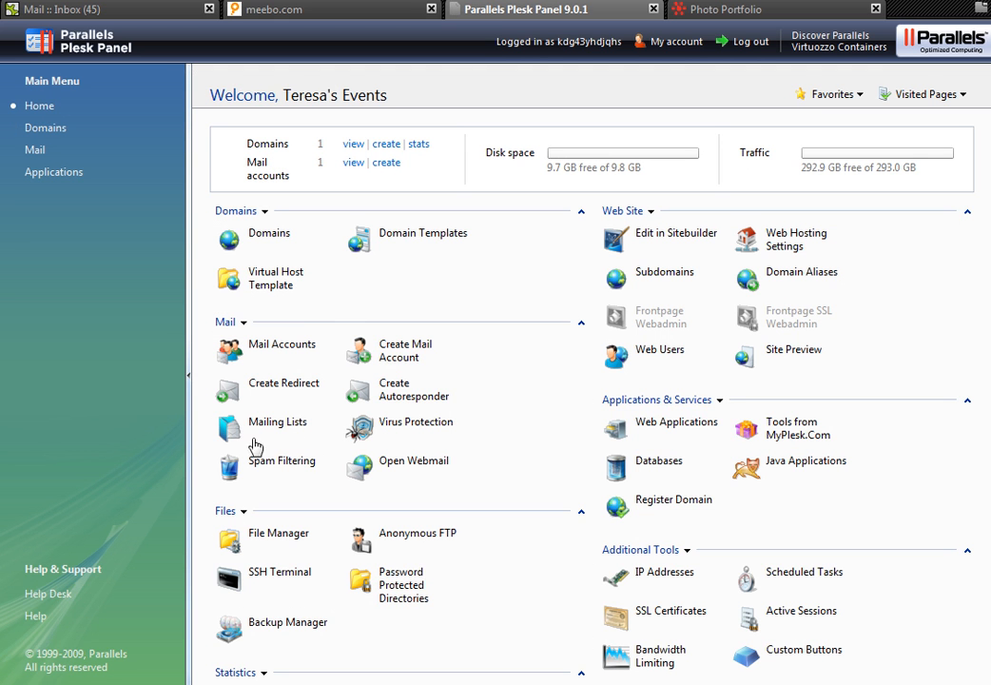
mouse_move(829, 327)
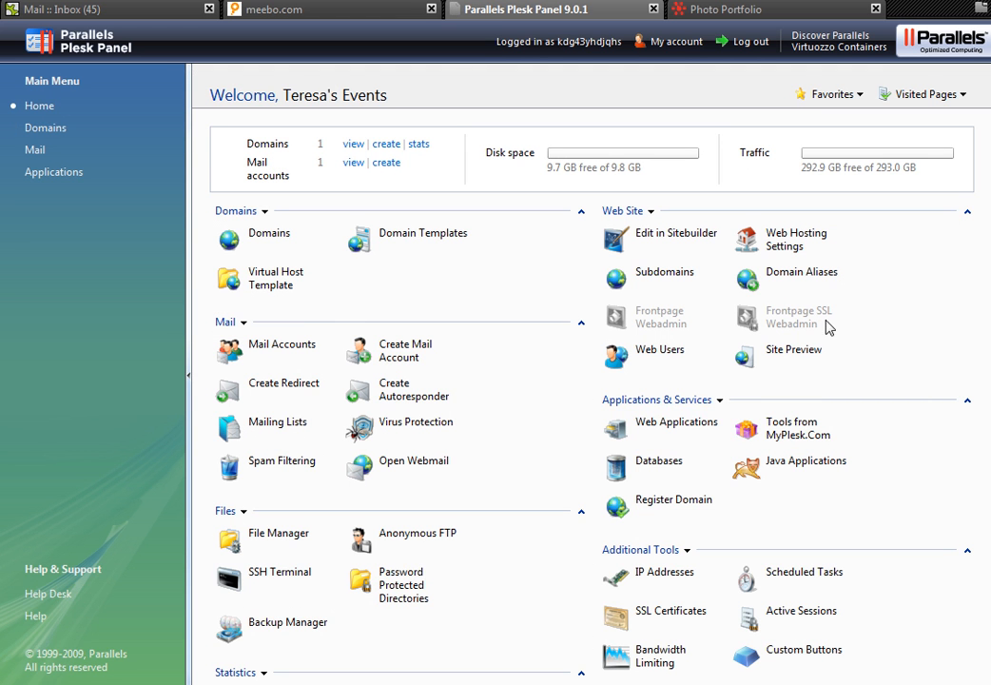
mouse_move(704, 316)
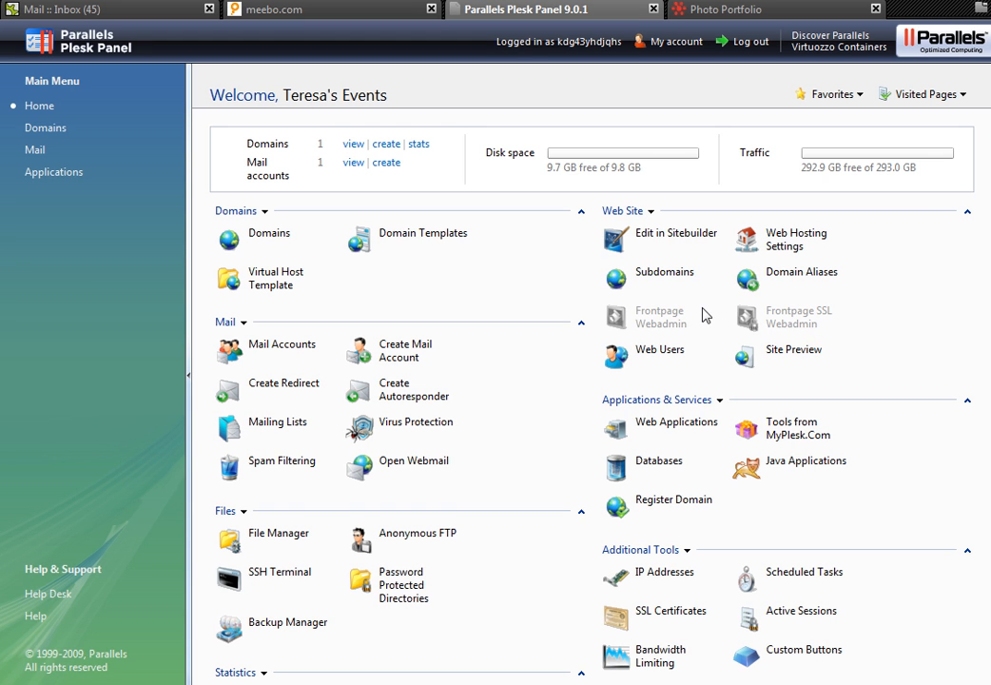
click(627, 210)
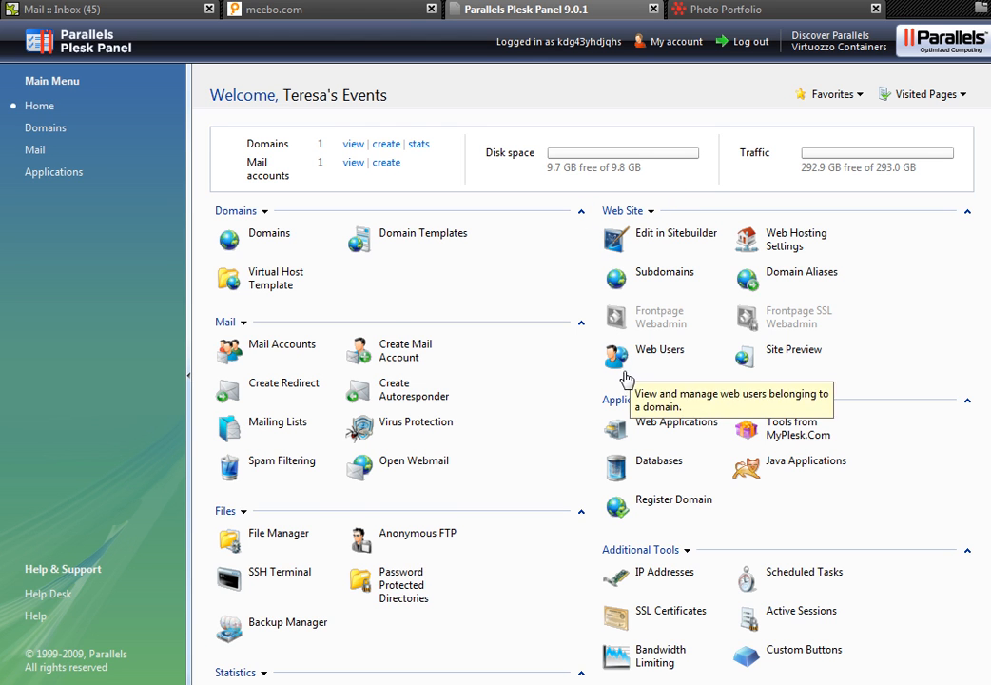
mouse_move(612, 535)
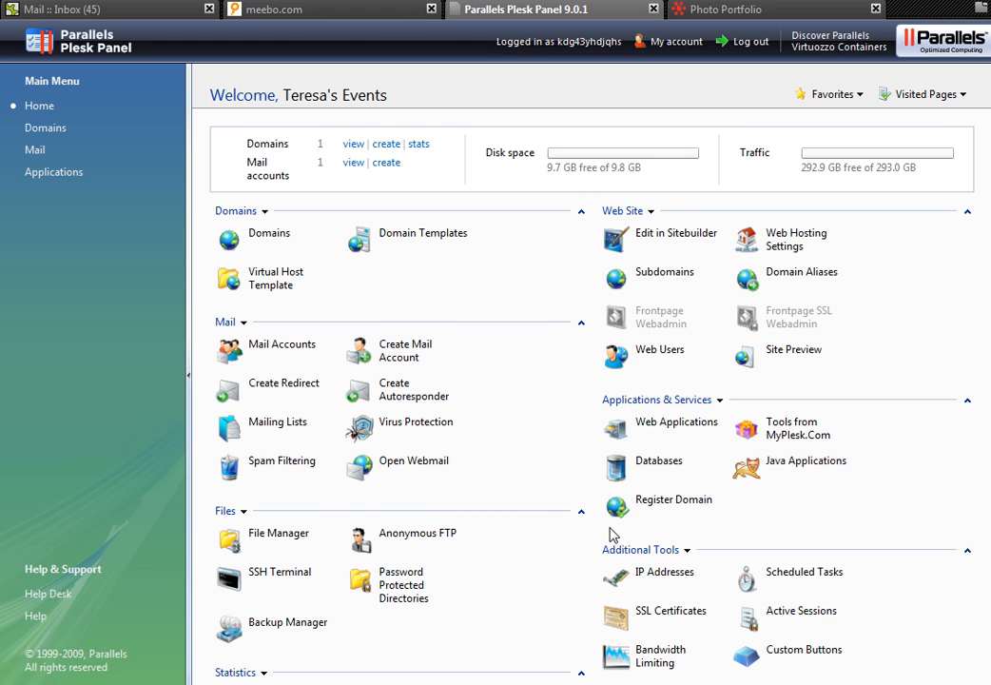
mouse_move(320, 234)
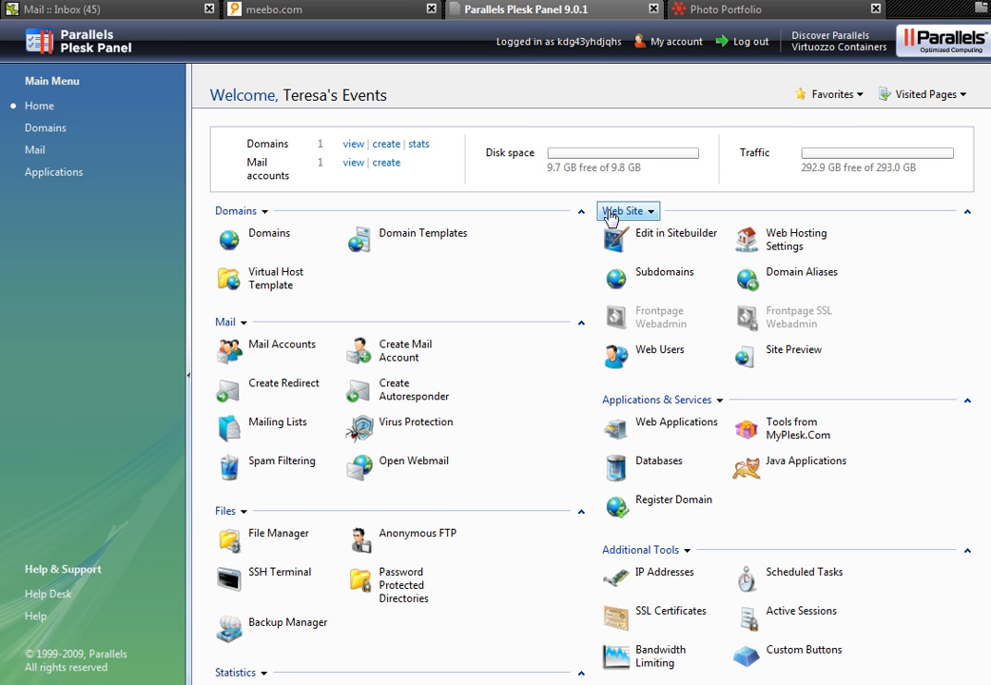
mouse_move(644, 550)
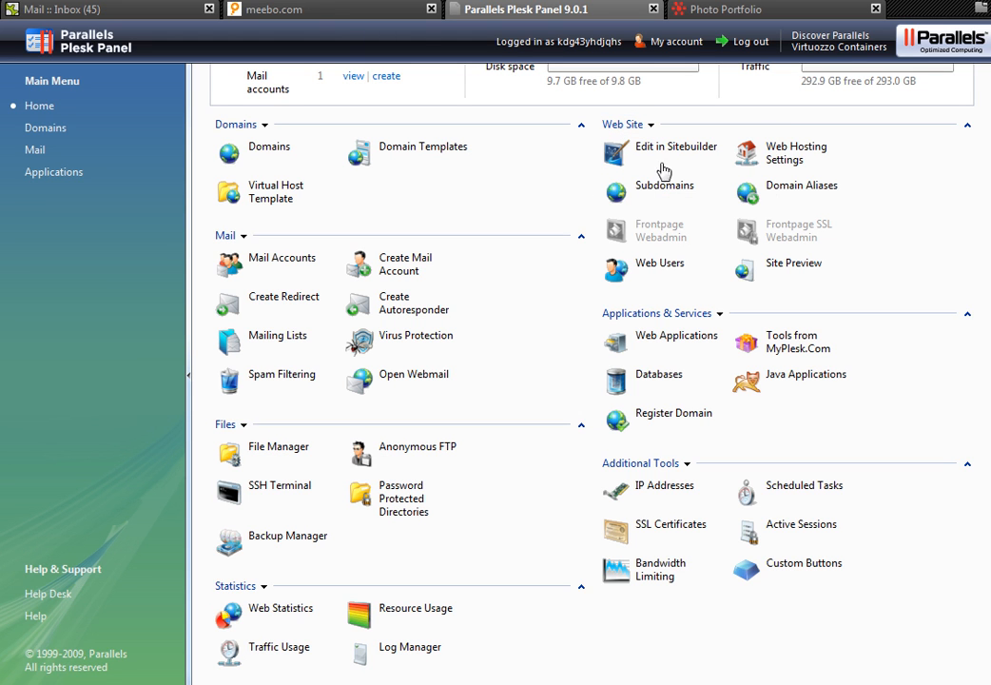
mouse_move(810, 371)
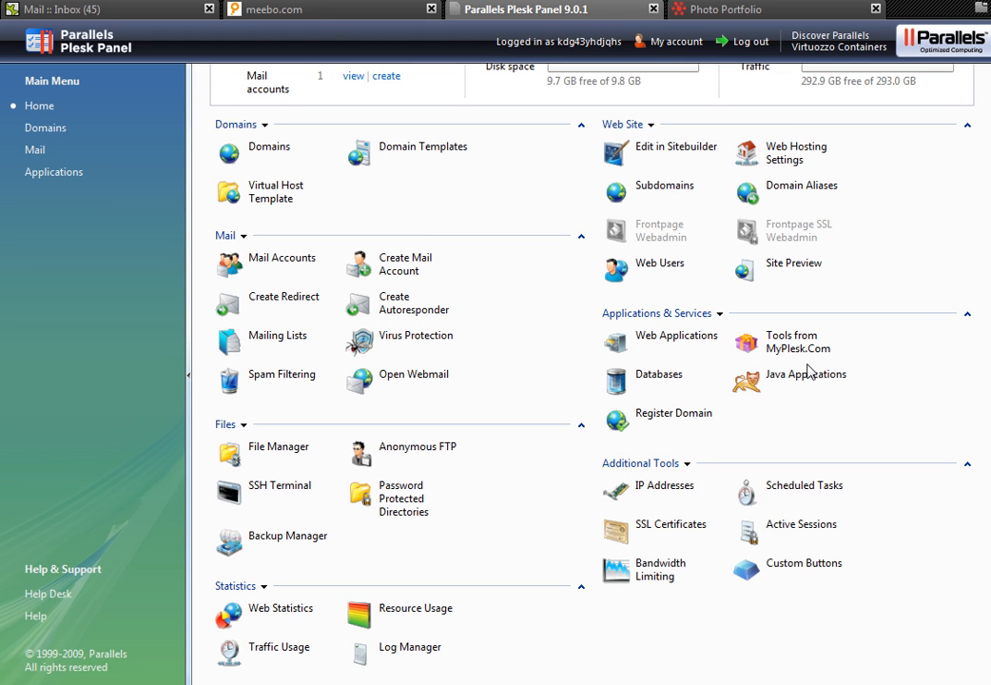
mouse_move(466, 555)
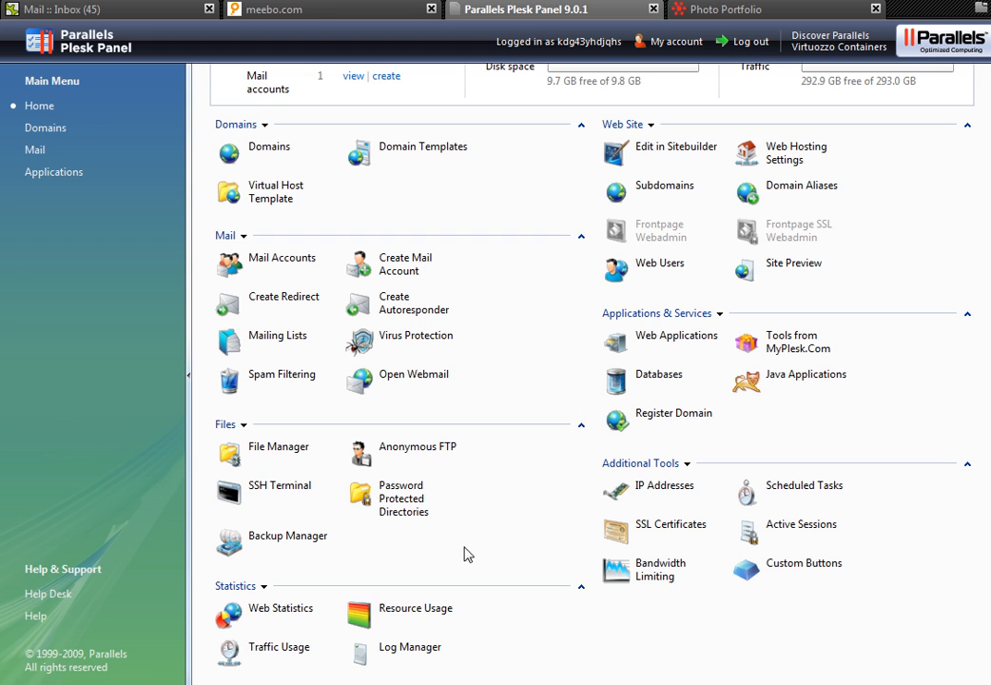
mouse_move(633, 483)
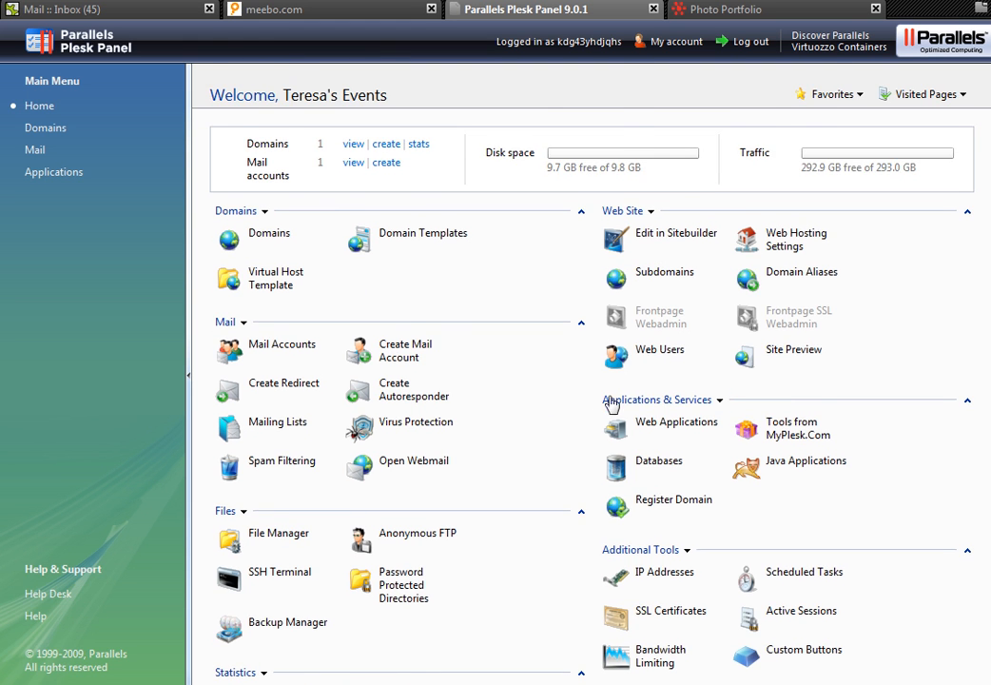
- Show the mail accounts list for teresasevents.com from the Mail section
scroll(down, 3)
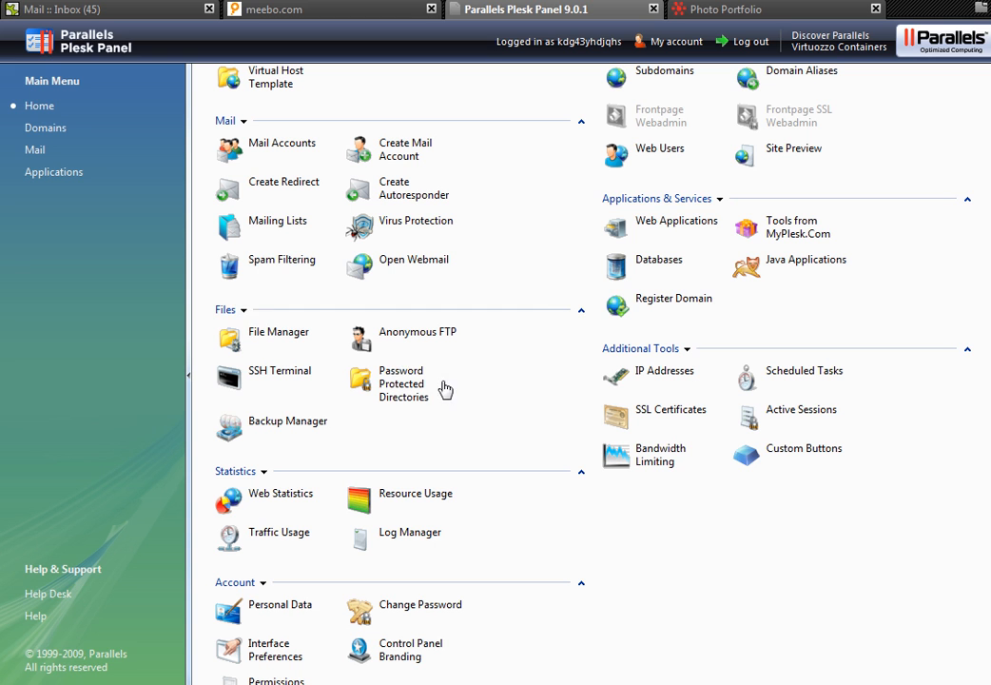
mouse_move(327, 354)
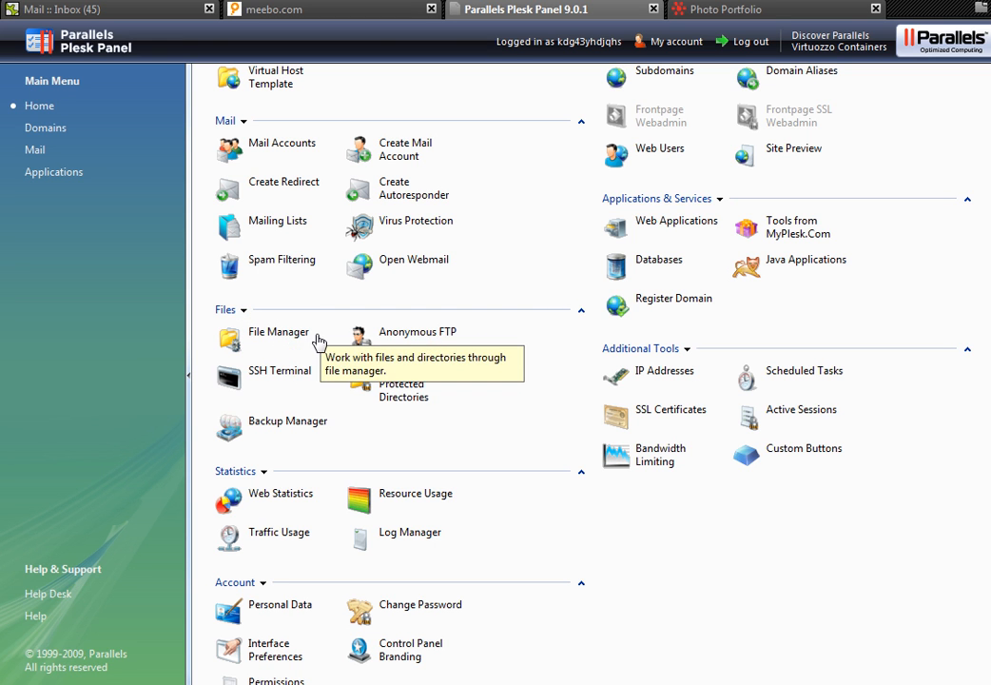
click(278, 331)
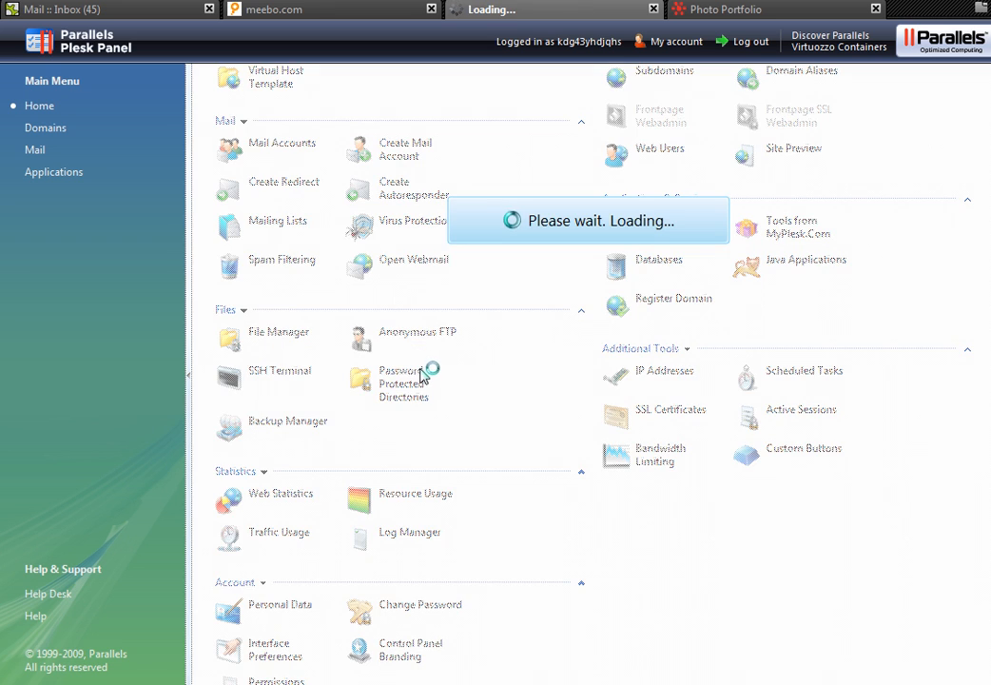
click(278, 331)
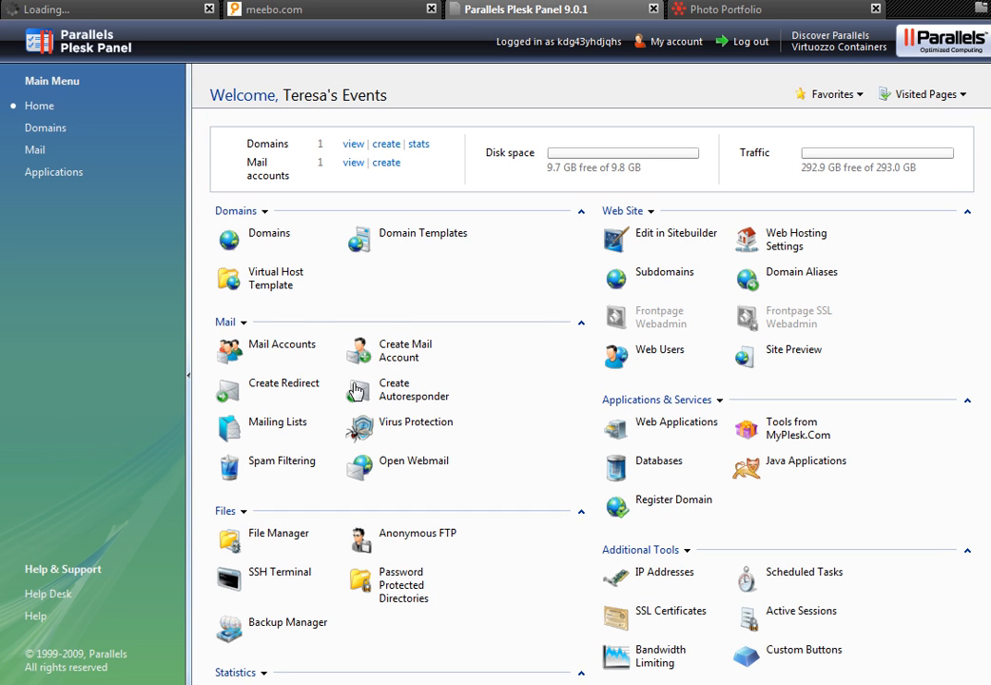
mouse_move(278, 344)
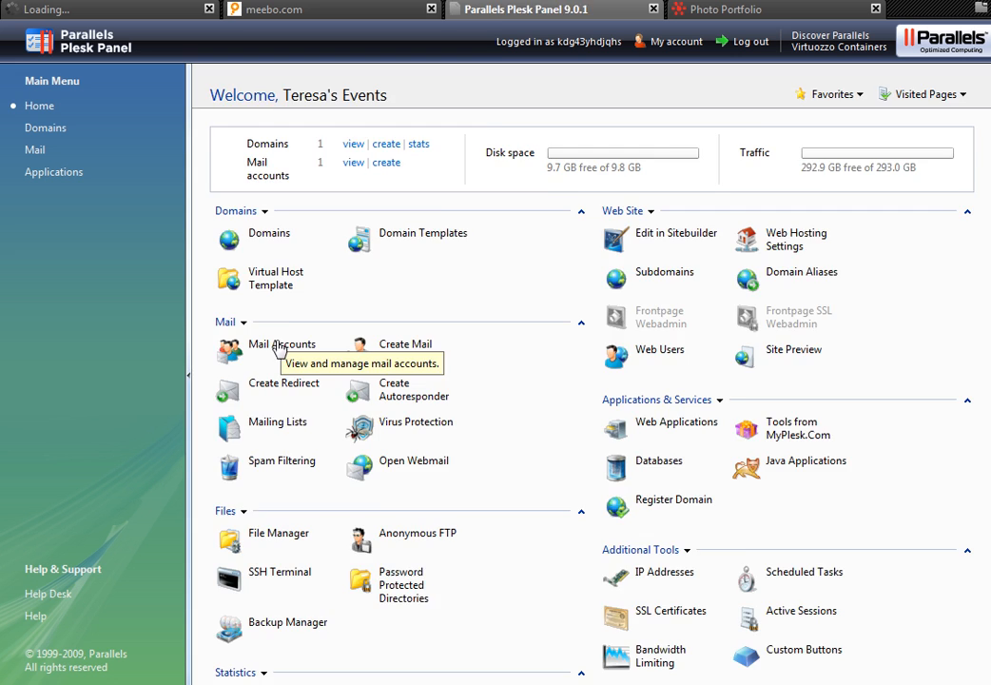
click(282, 343)
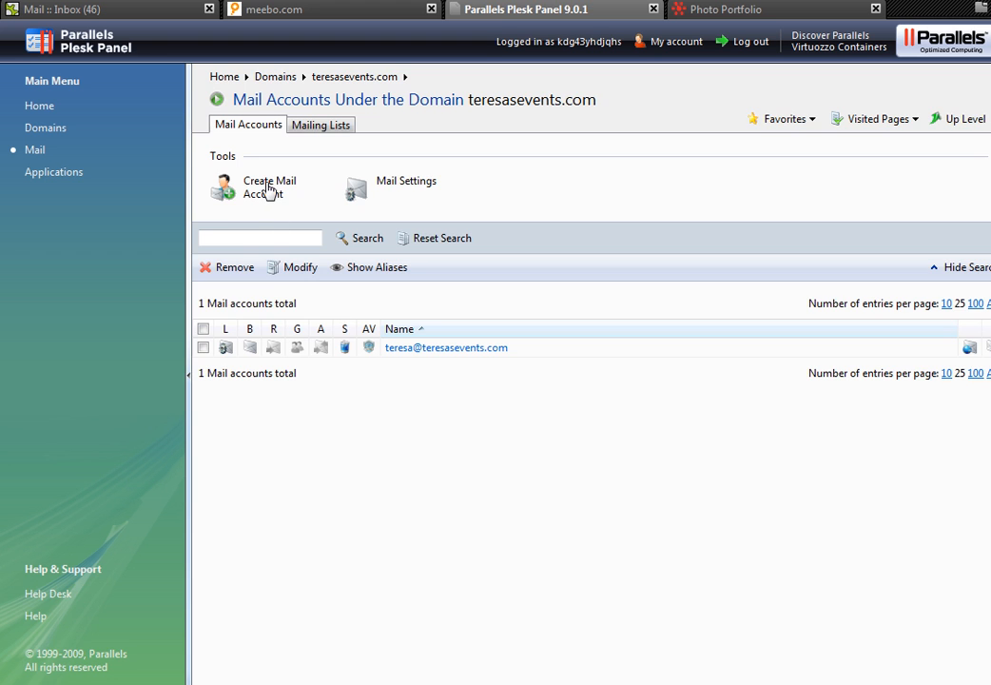
- Fill in a new mail account named admin for teresasevents.com with password entered and confirmed
click(270, 187)
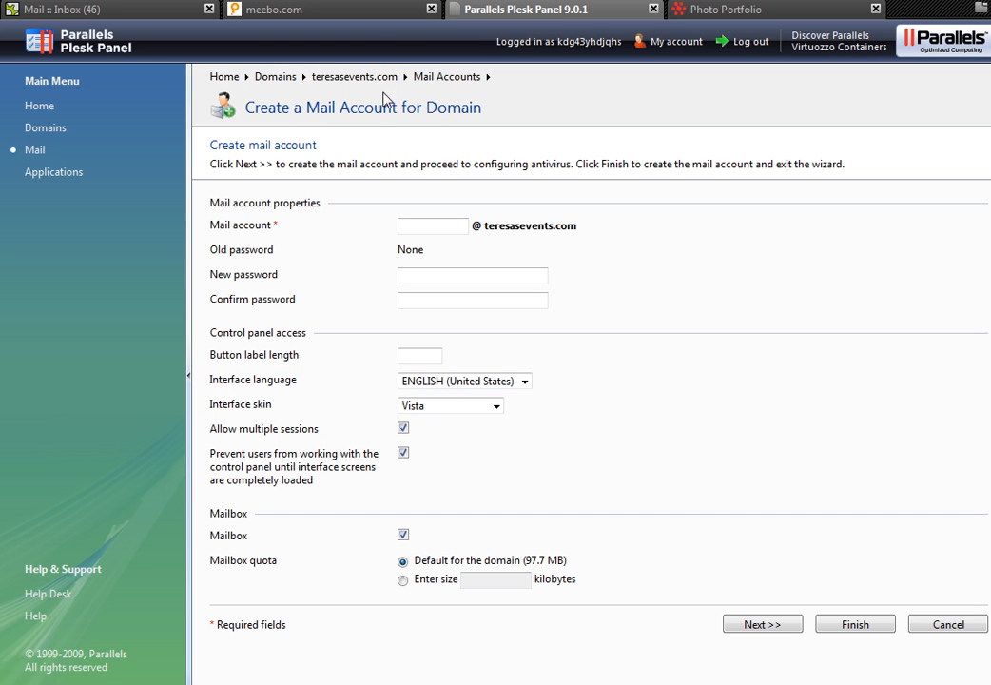
mouse_move(487, 240)
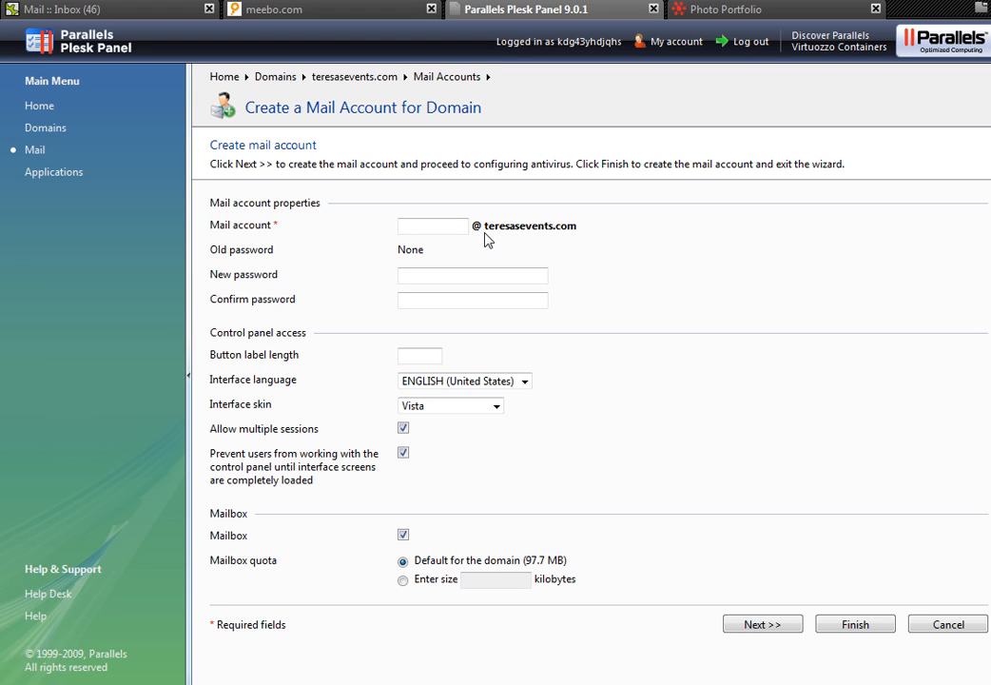
text(sdfs)
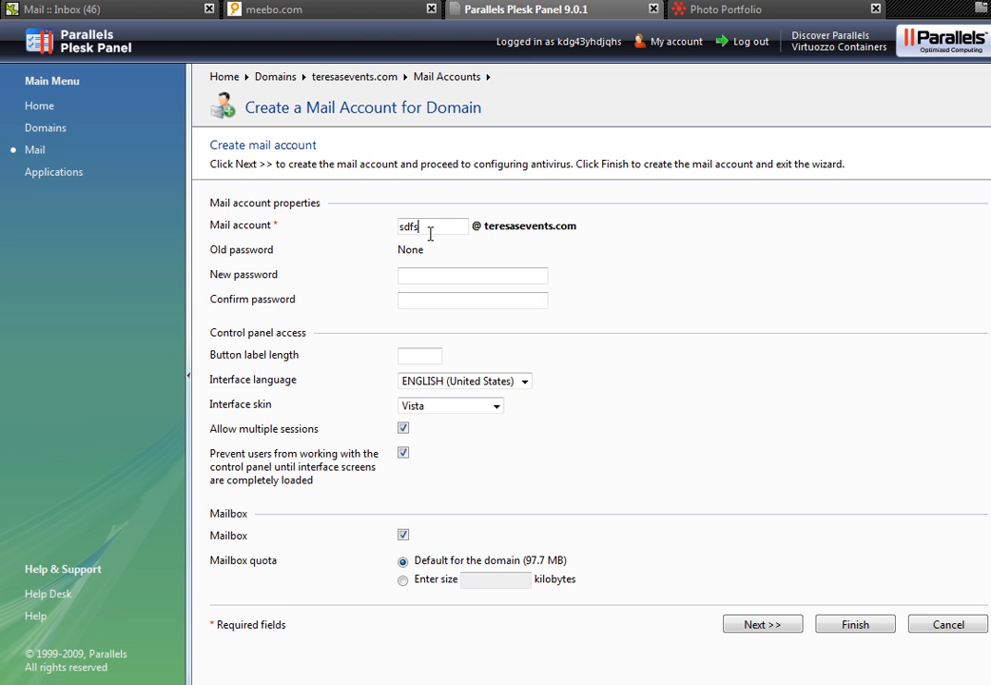
text(admin)
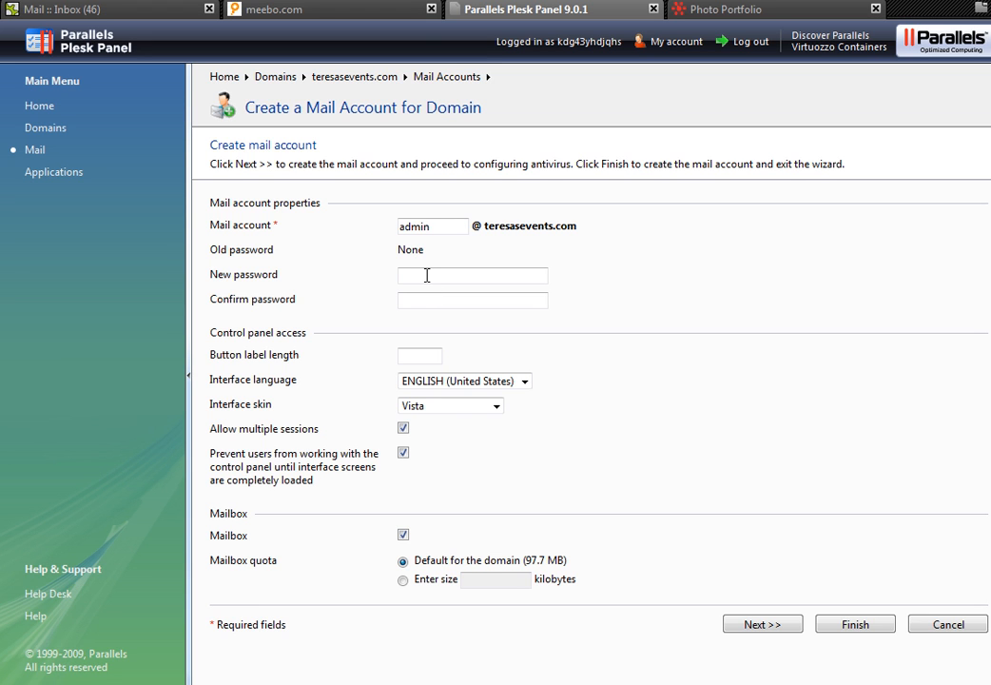
text(••••)
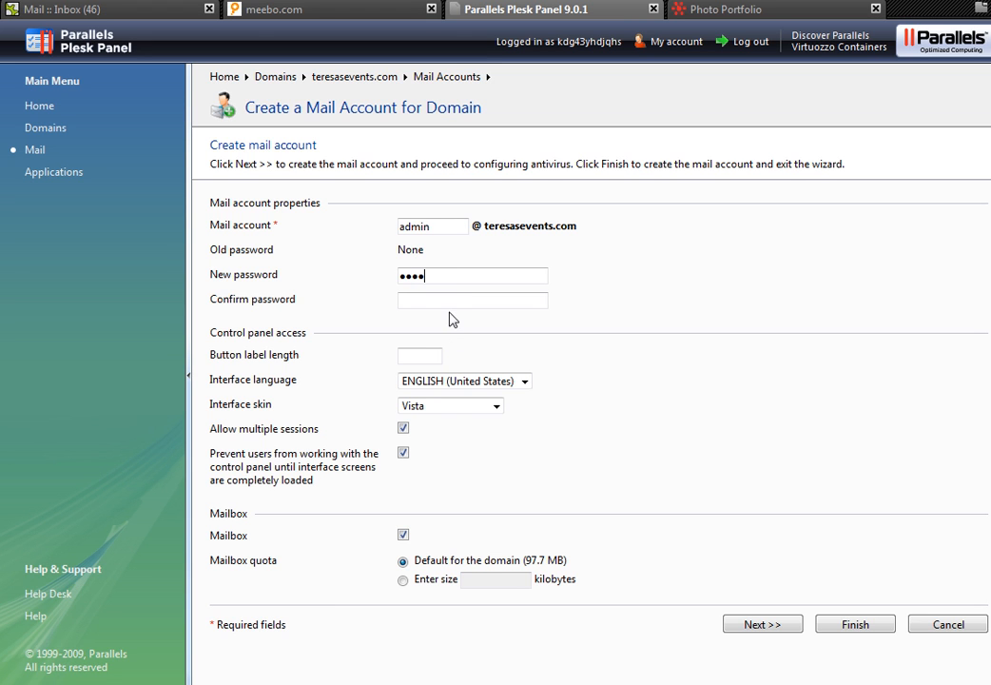
text(••••)
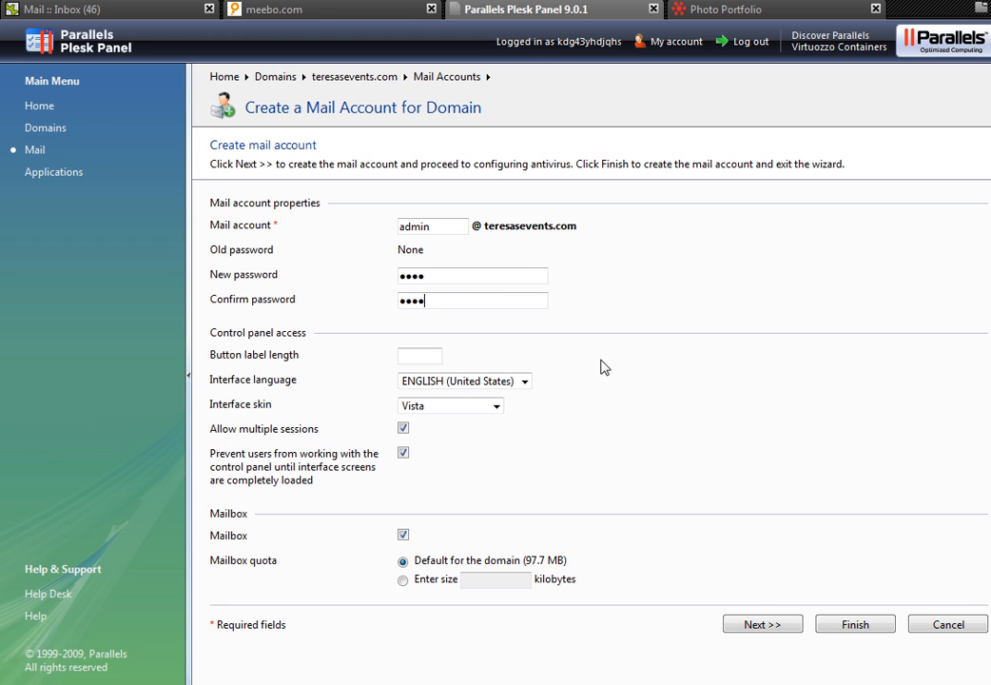
mouse_move(535, 421)
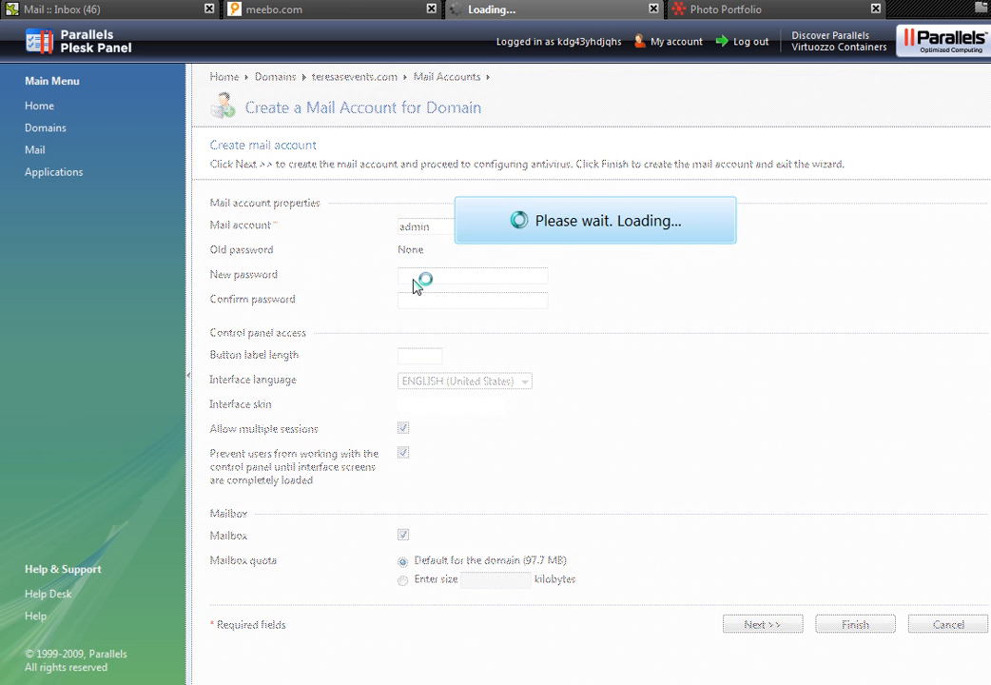
- Leave the mail account form and view web statistics for teresasevents.com
click(40, 107)
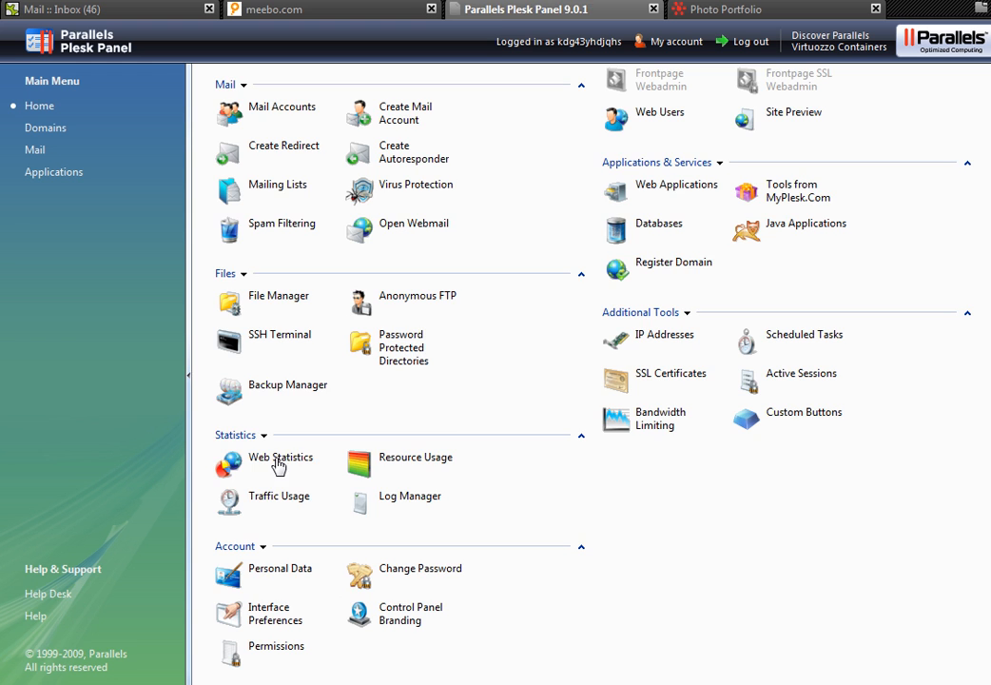
click(281, 457)
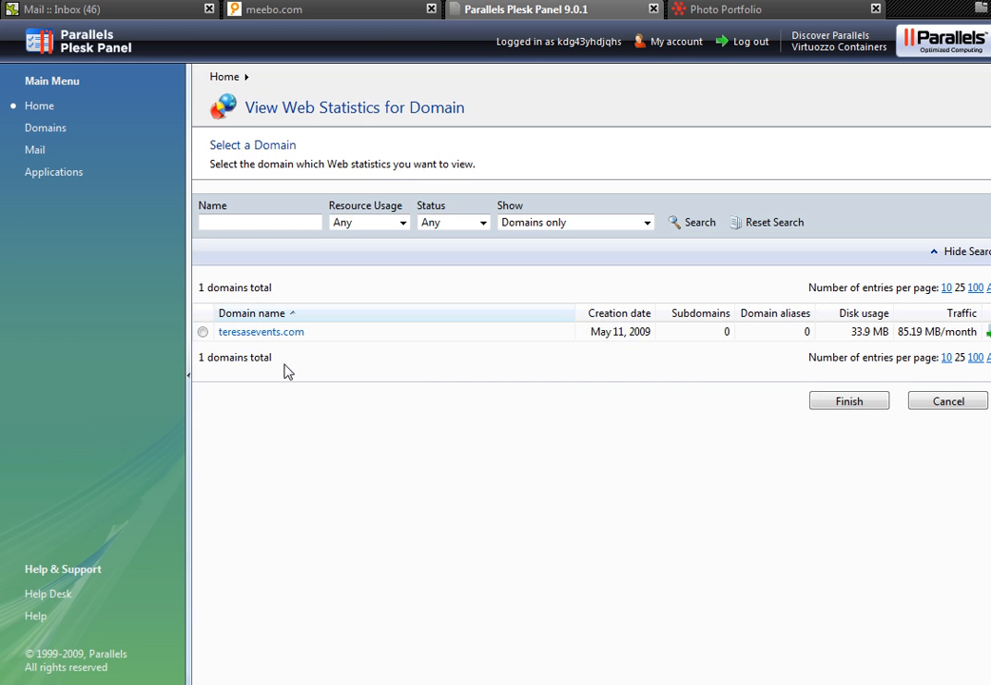
click(848, 399)
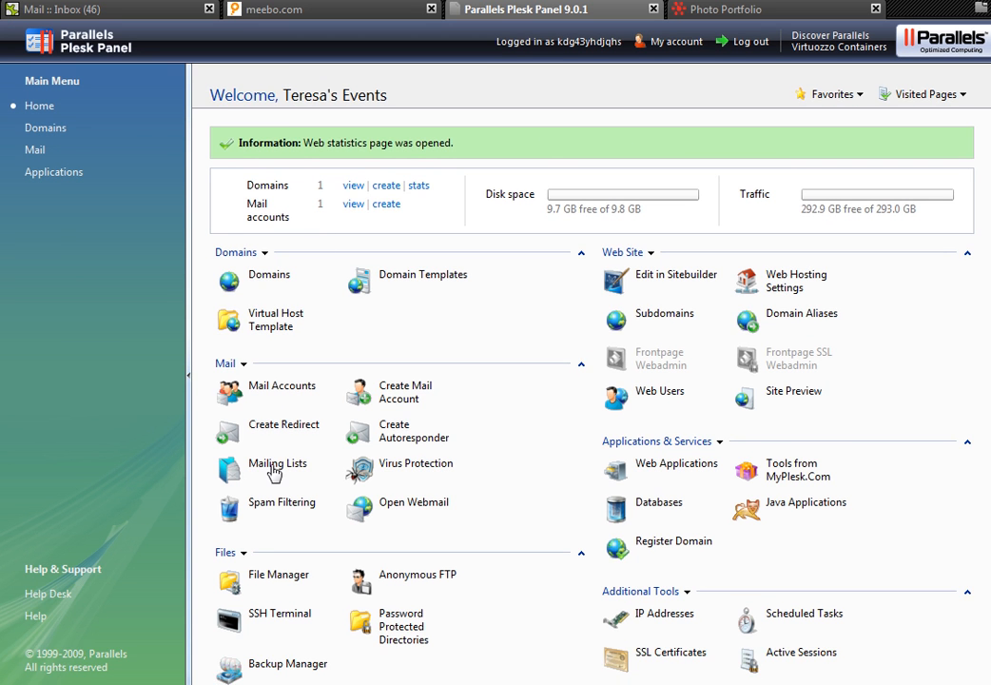
scroll(down, 3)
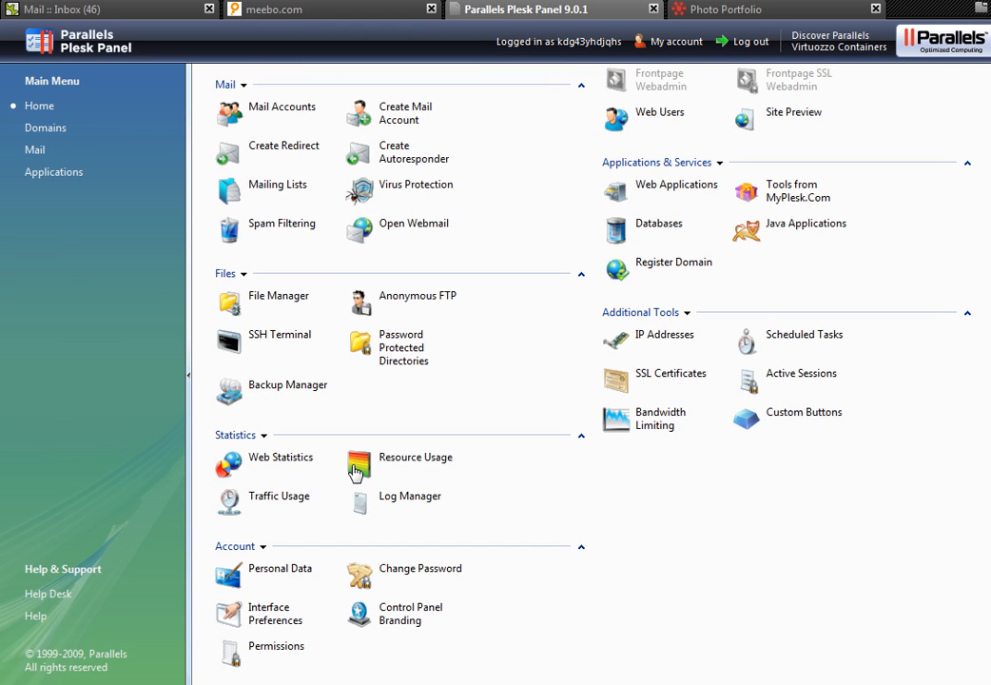
mouse_move(430, 512)
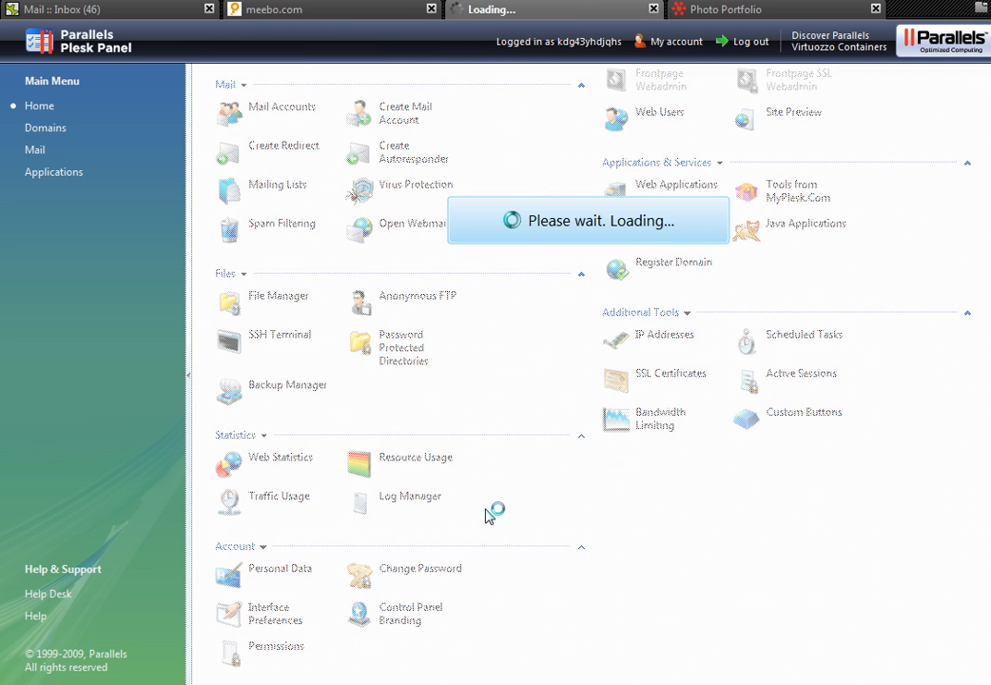
- Show the seven log files for teresasevents.com via Log Manager
click(409, 495)
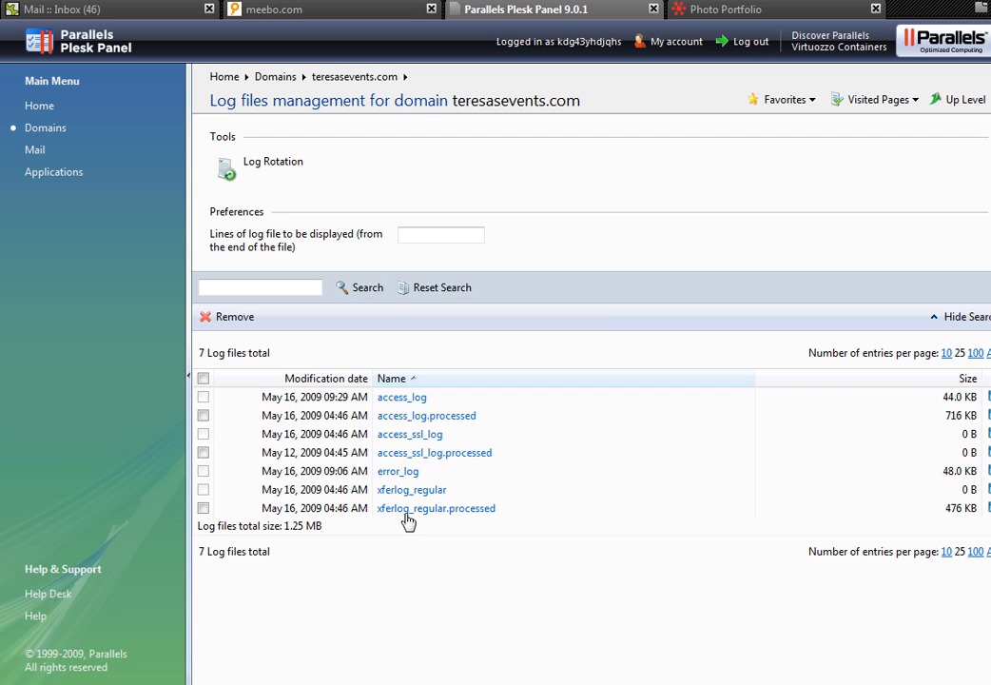
mouse_move(605, 310)
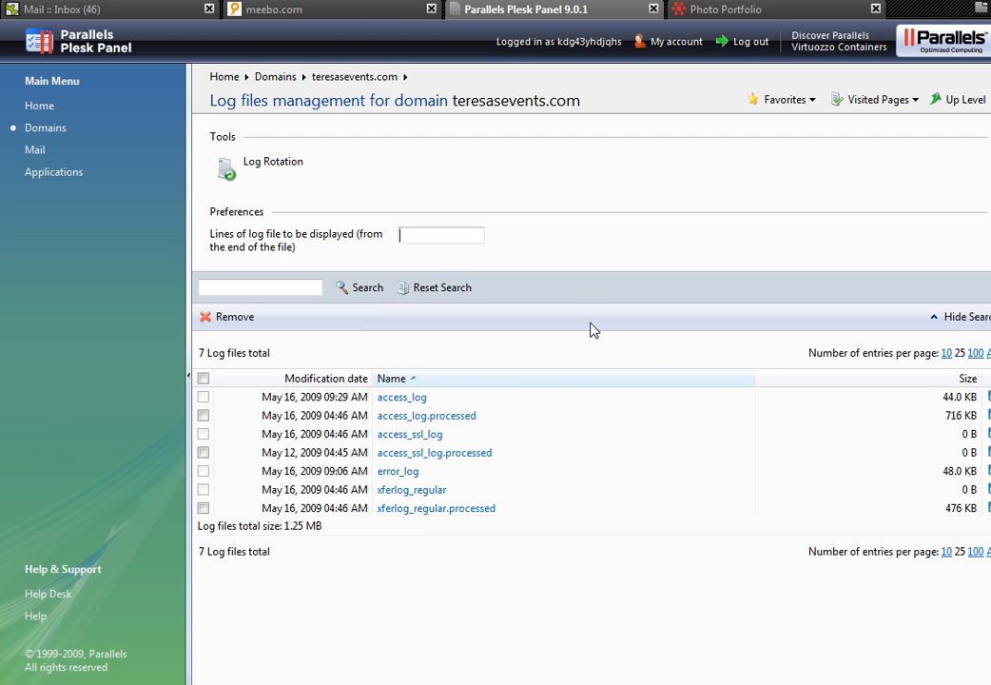
mouse_move(284, 141)
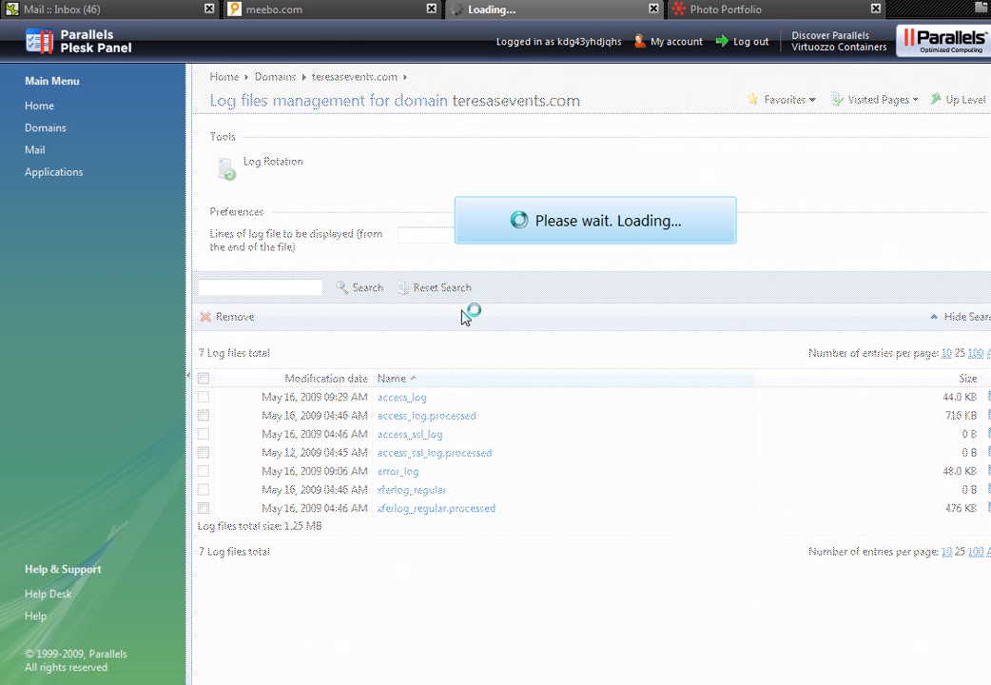
- Return from the log files page to the home overview of tools
click(38, 106)
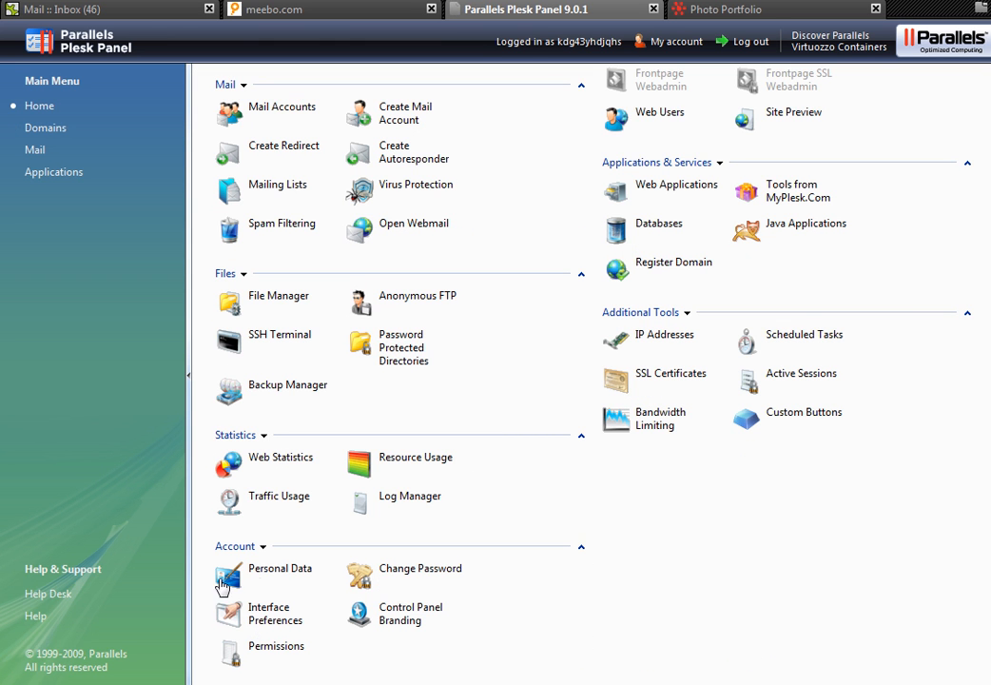
mouse_move(280, 567)
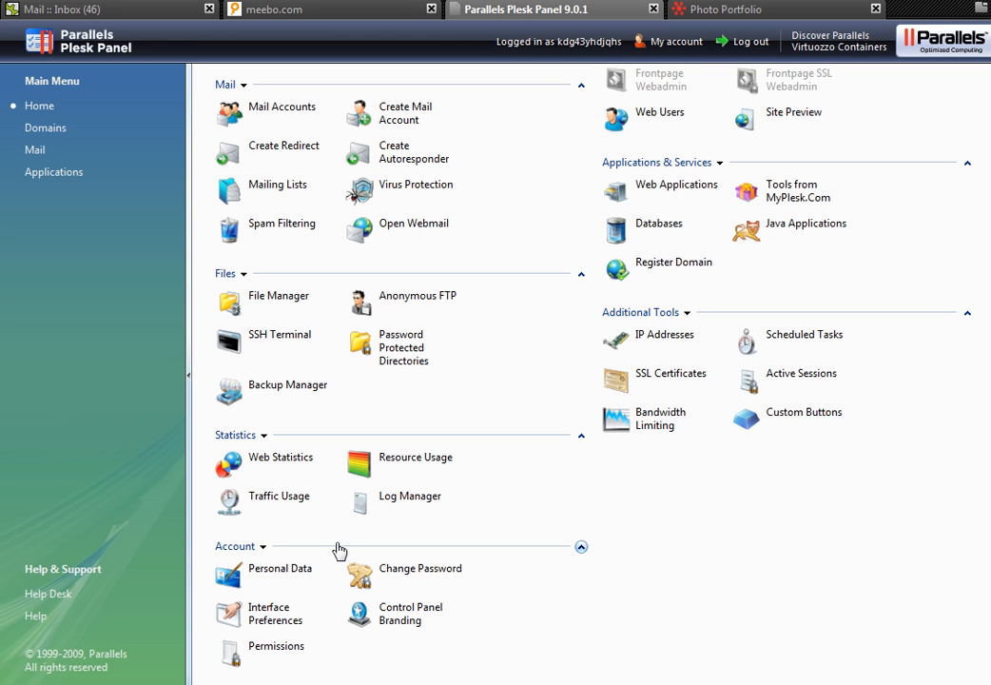
mouse_move(353, 550)
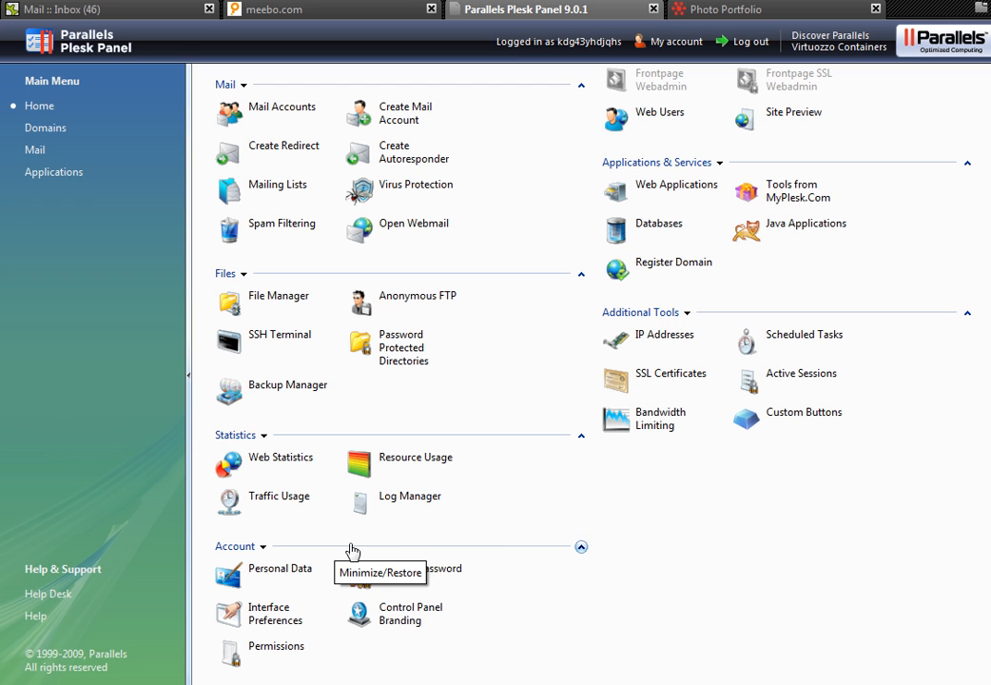
mouse_move(479, 624)
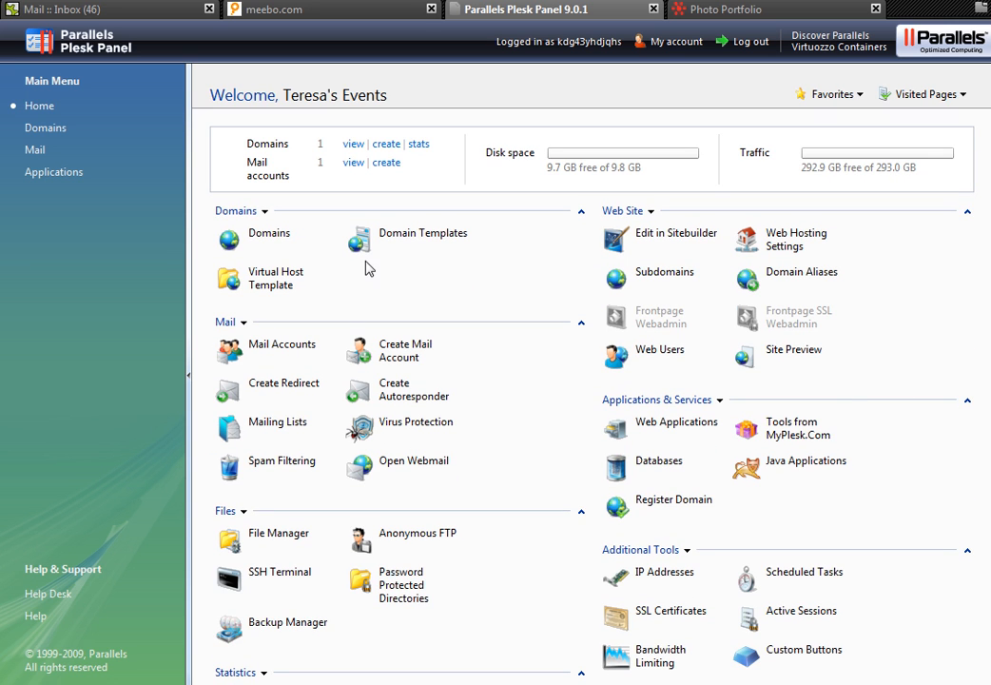
mouse_move(702, 455)
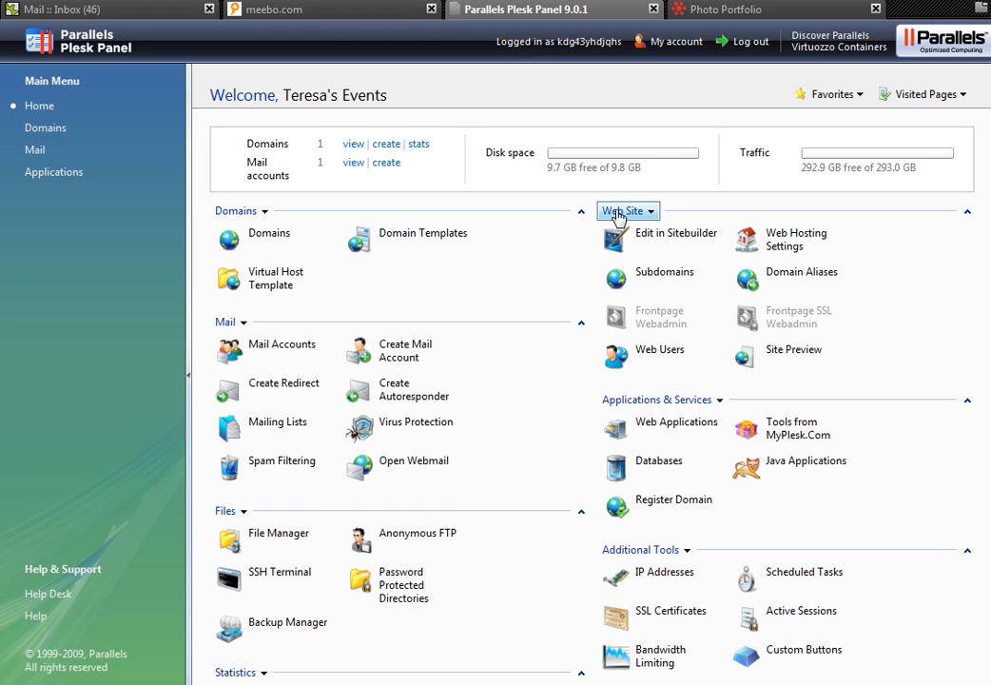
click(624, 209)
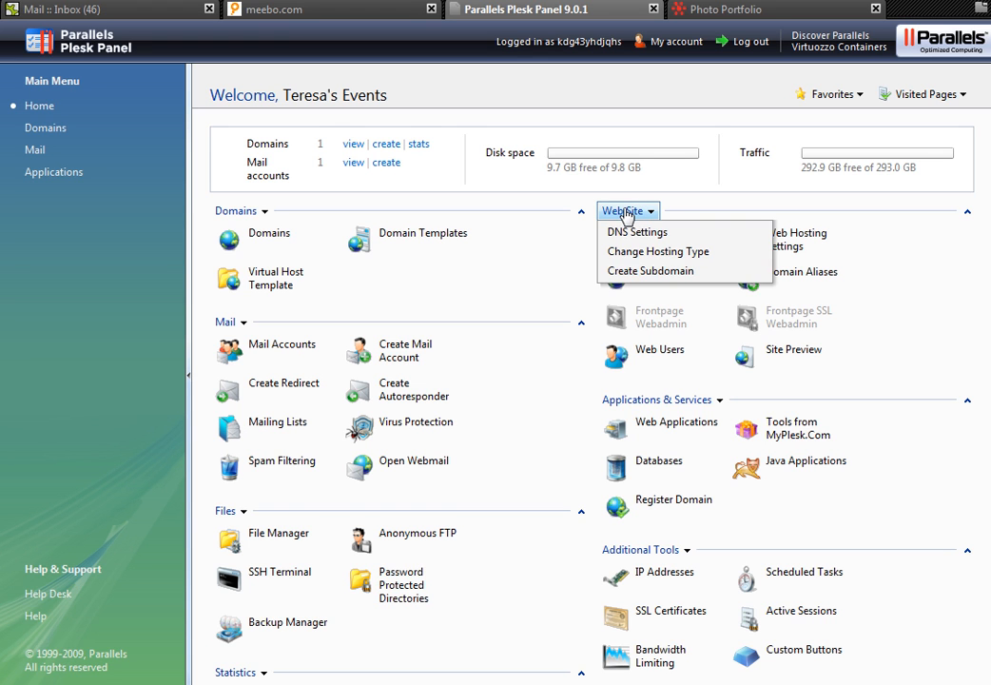
click(624, 209)
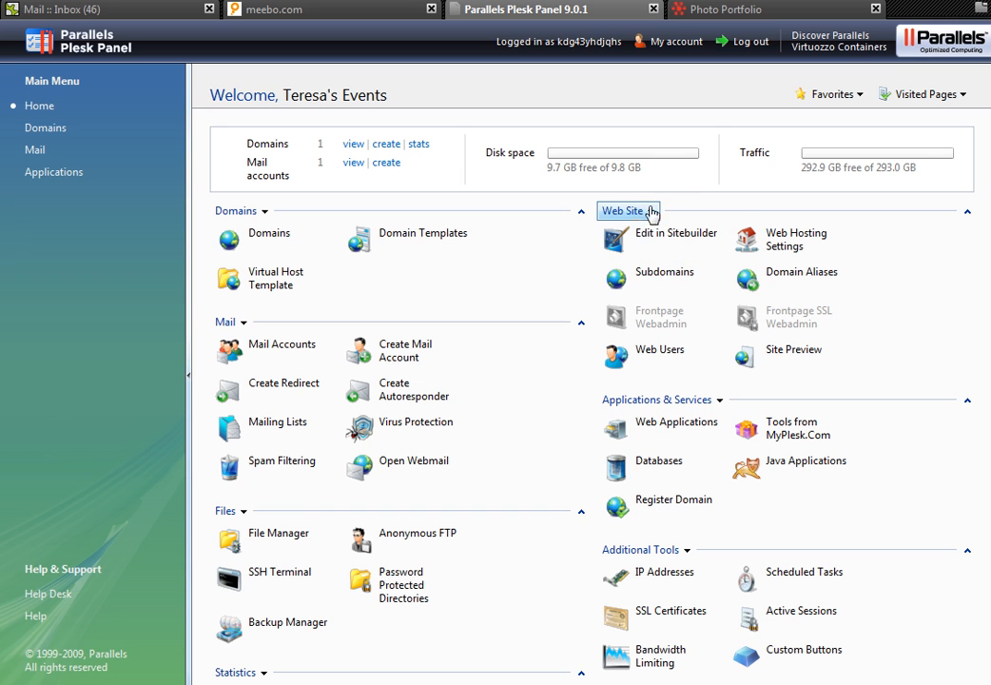
mouse_move(479, 531)
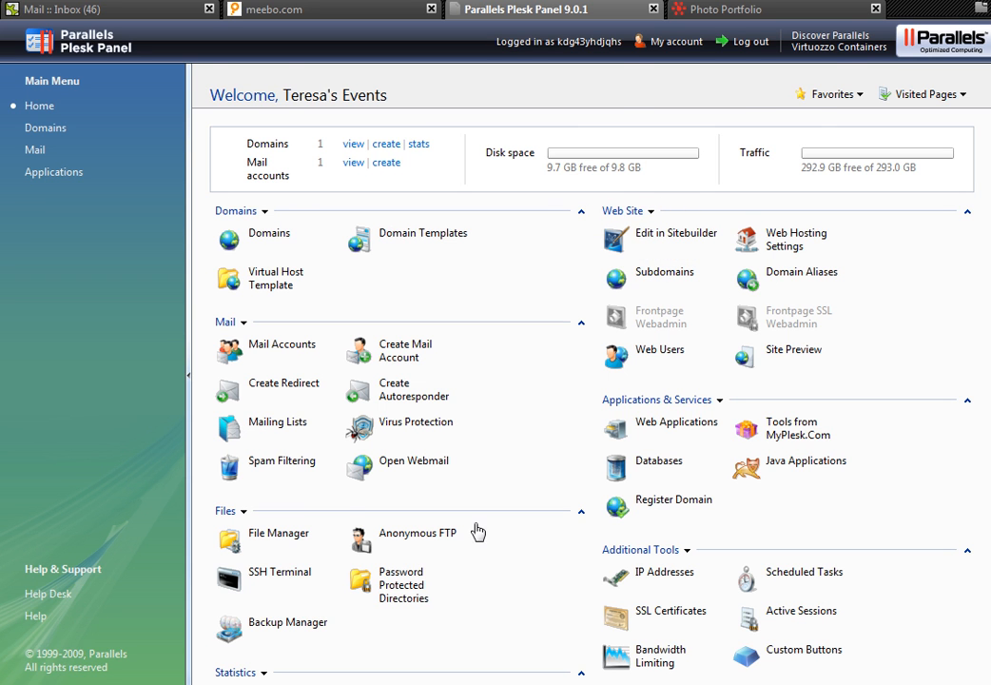
scroll(down, 3)
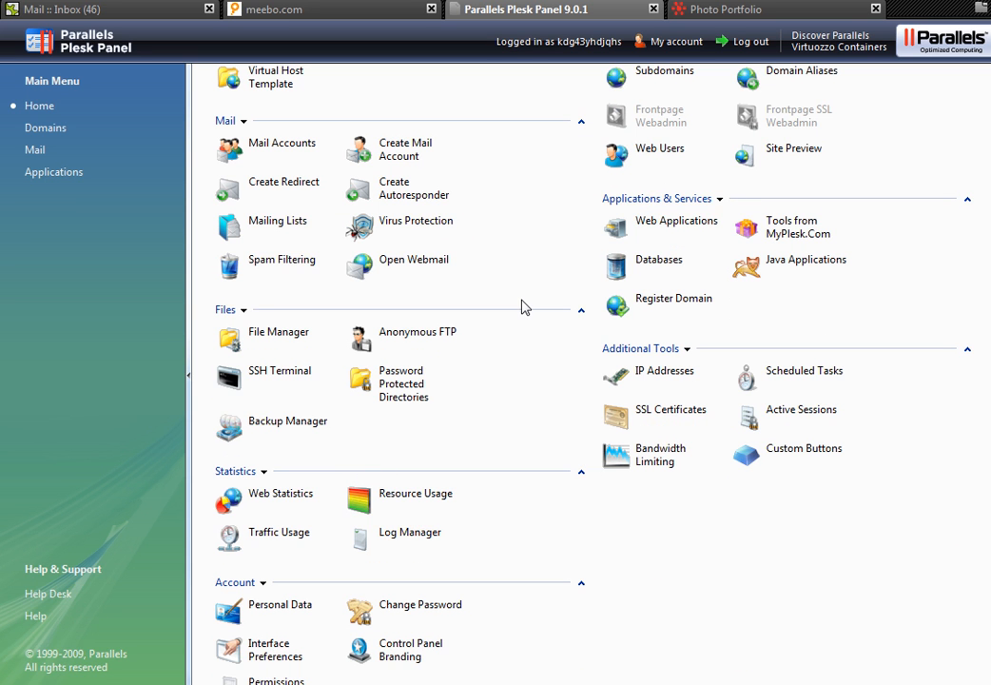
mouse_move(528, 300)
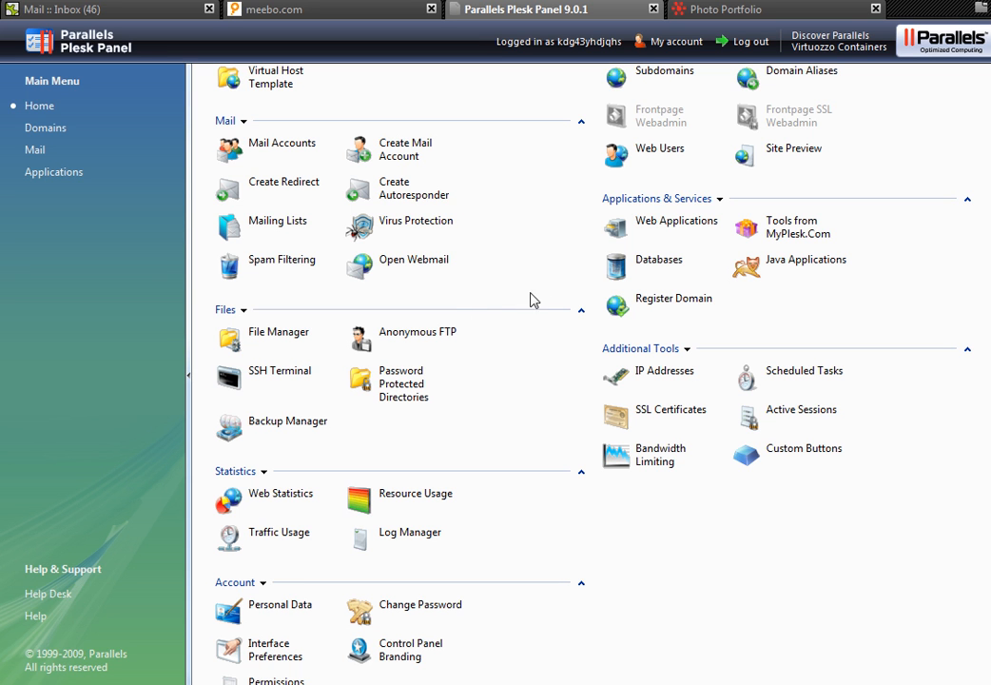
mouse_move(504, 327)
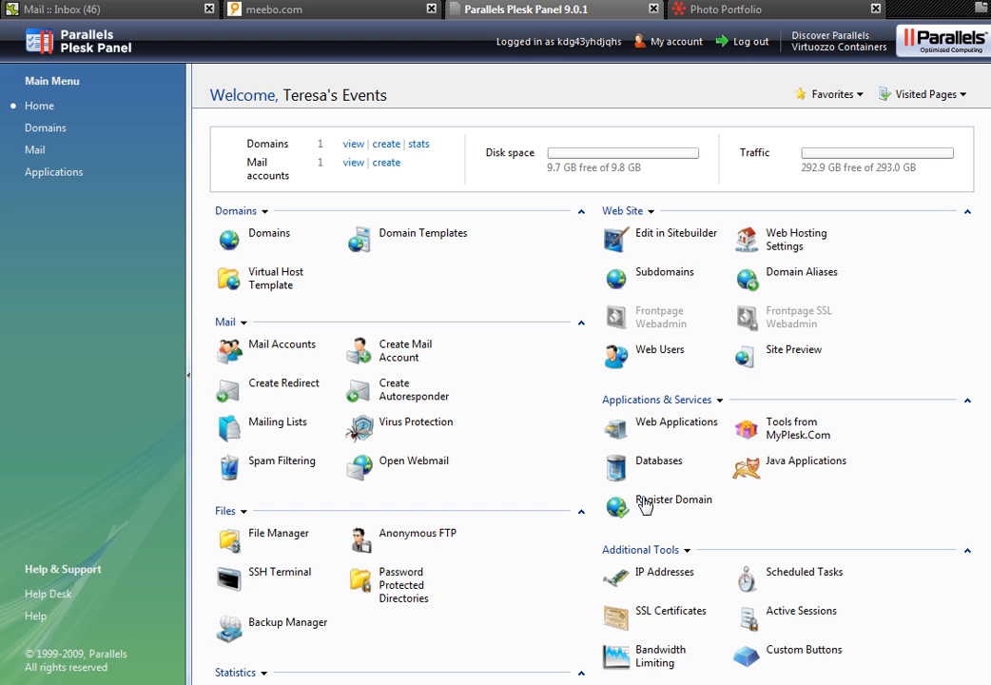
mouse_move(224, 243)
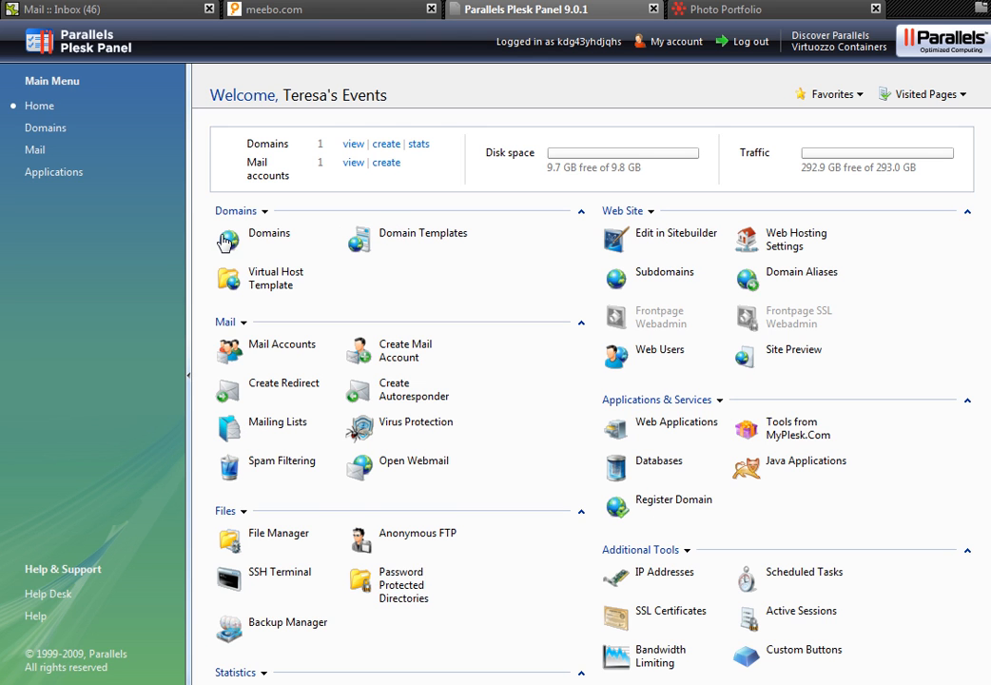
mouse_move(360, 257)
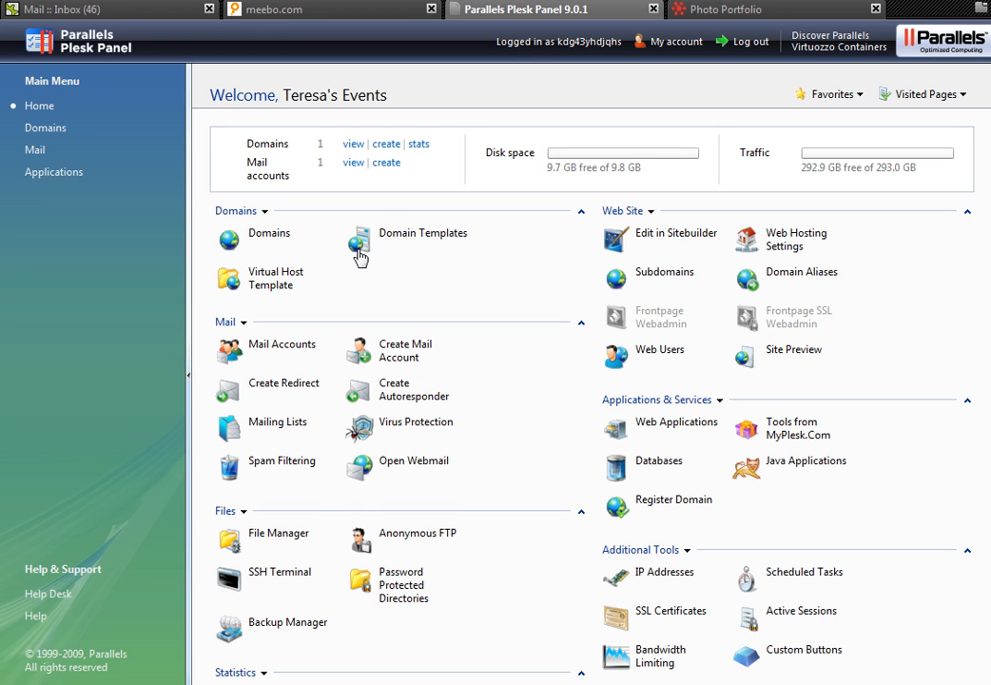
mouse_move(452, 503)
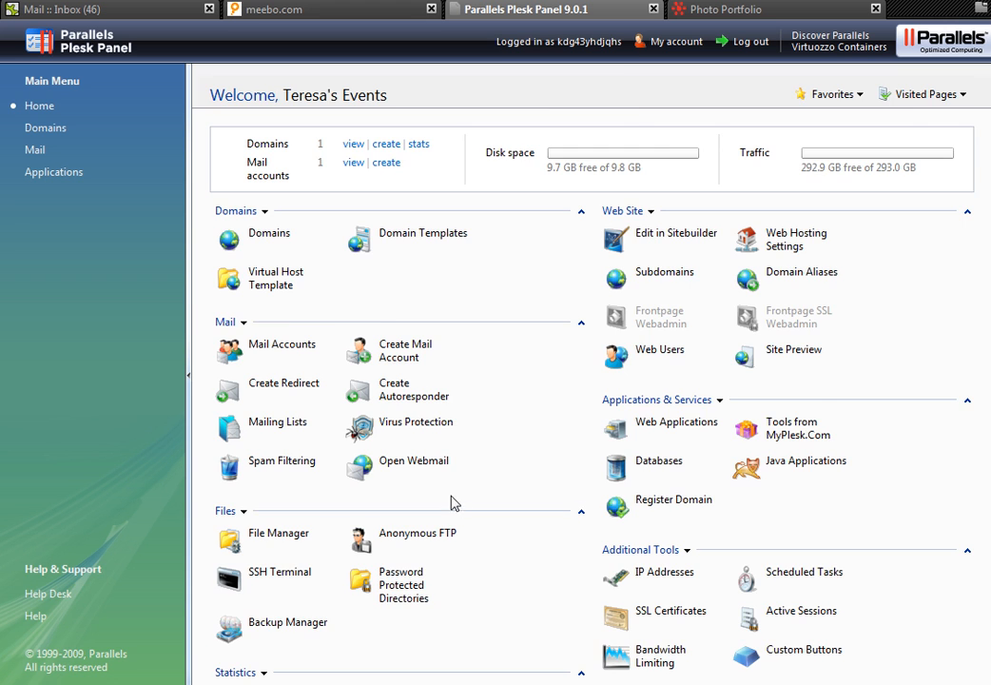
scroll(down, 3)
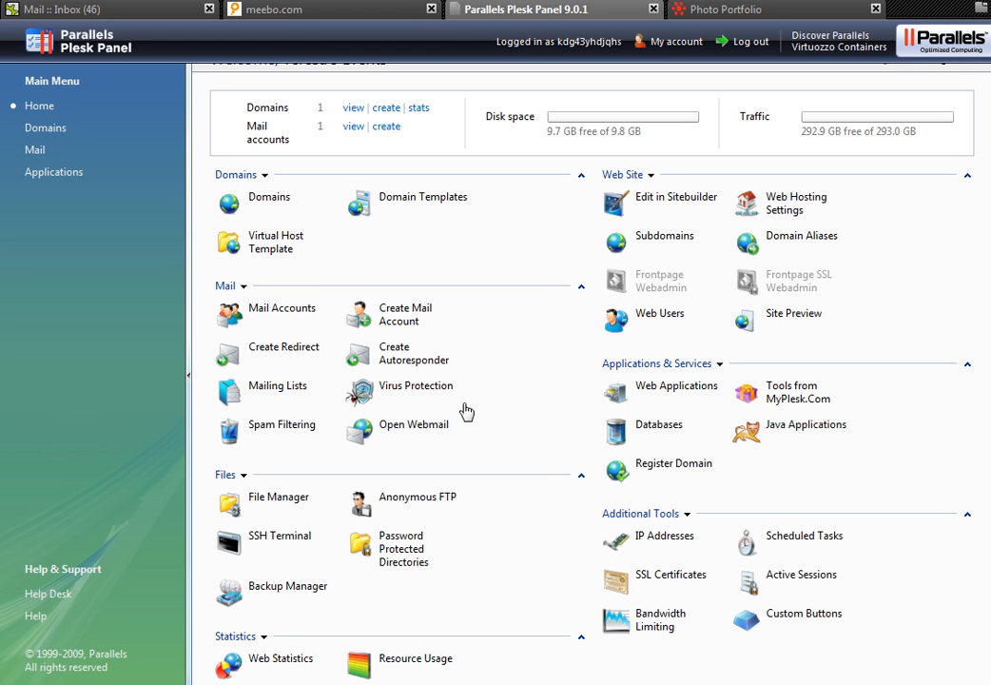
mouse_move(447, 364)
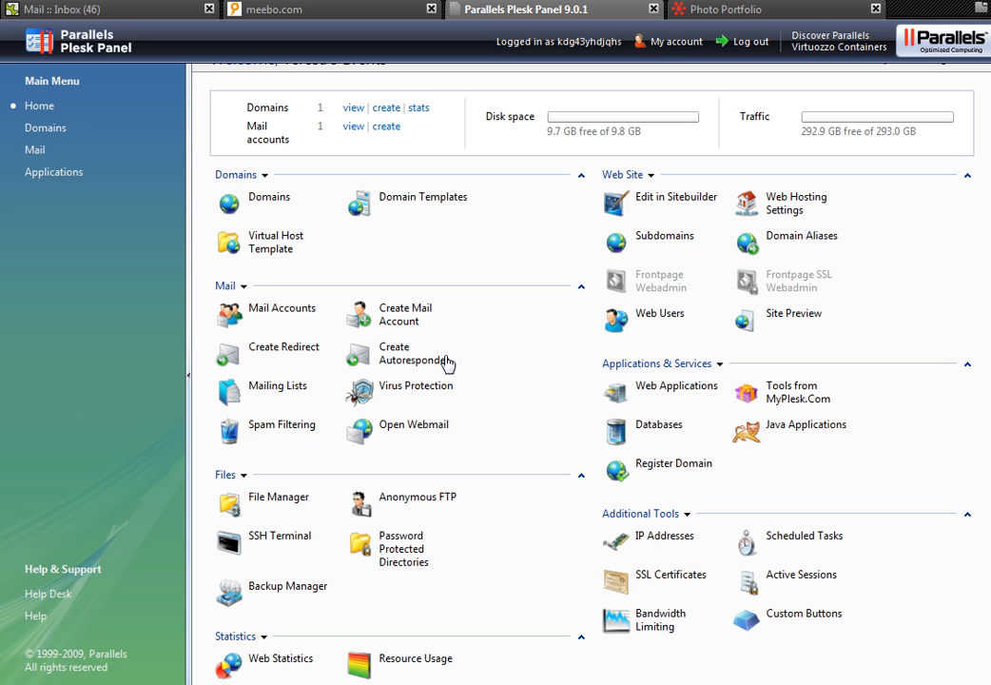
mouse_move(844, 339)
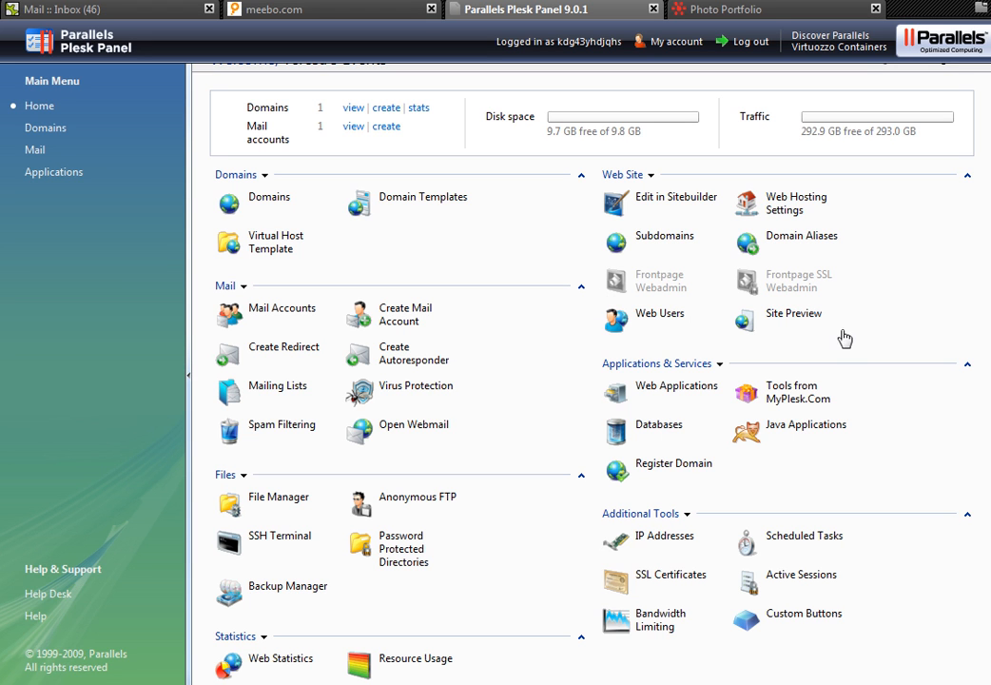
mouse_move(876, 235)
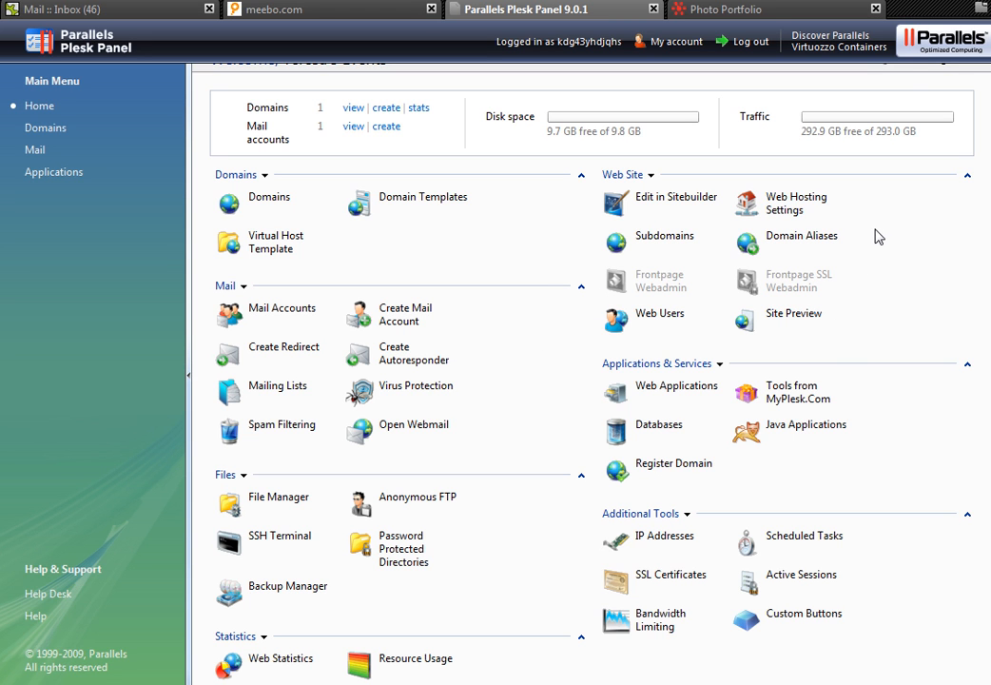